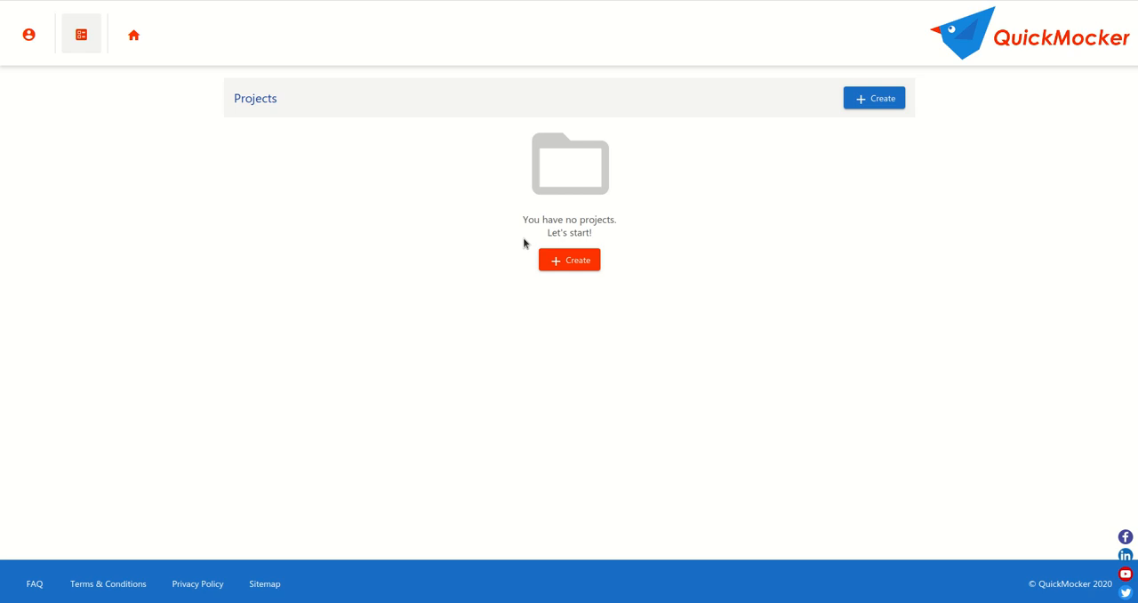
mouse_move(1034, 41)
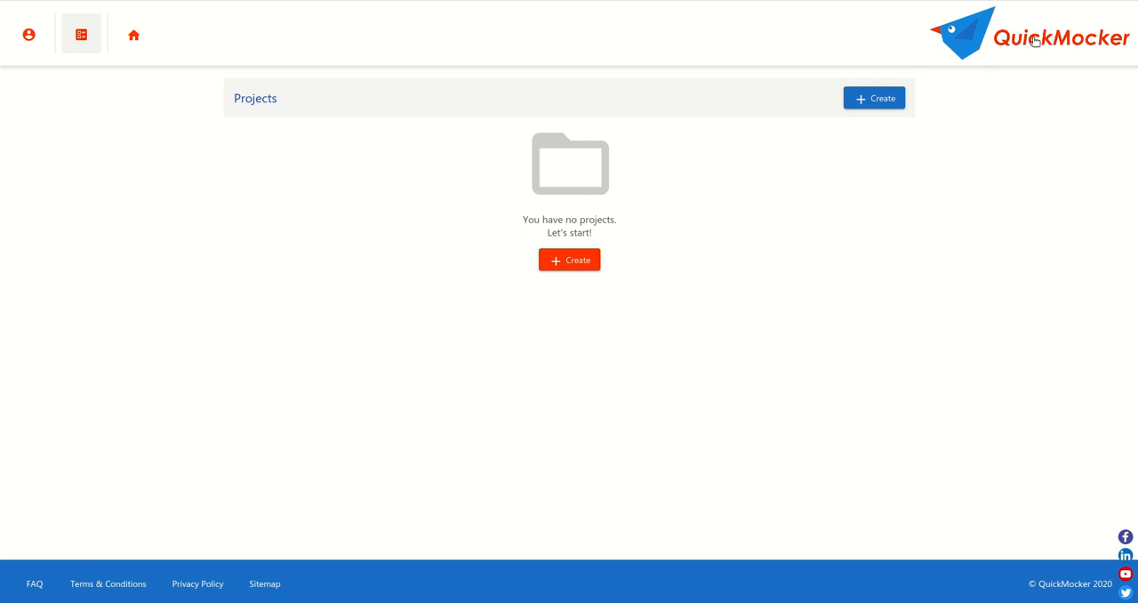
mouse_move(522, 238)
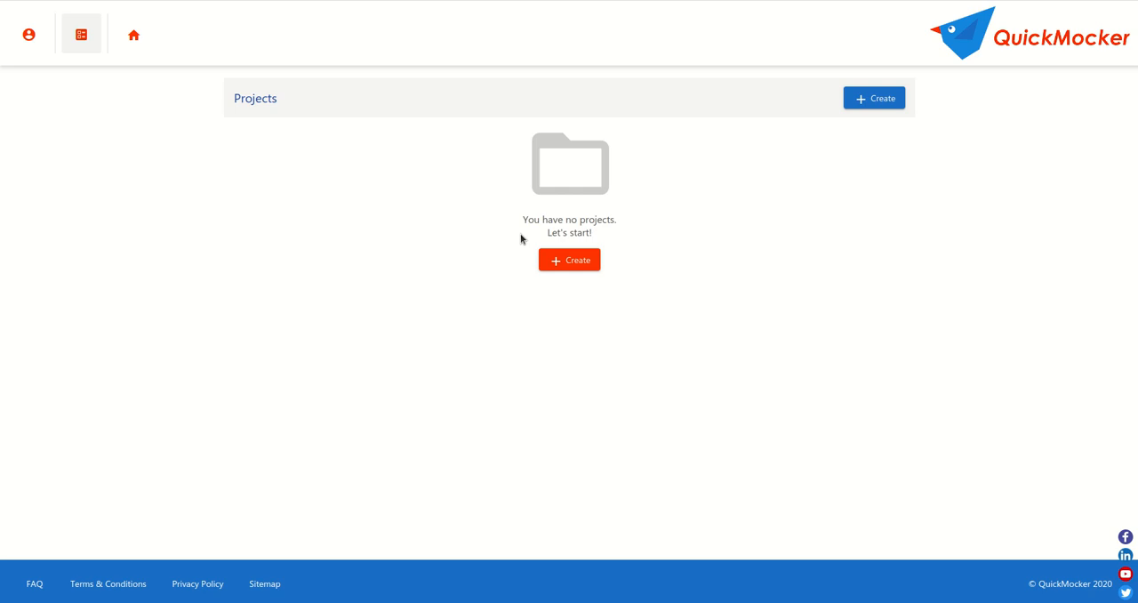
Create a project titled 'Test', keeping the auto-generated domain name.
click(569, 259)
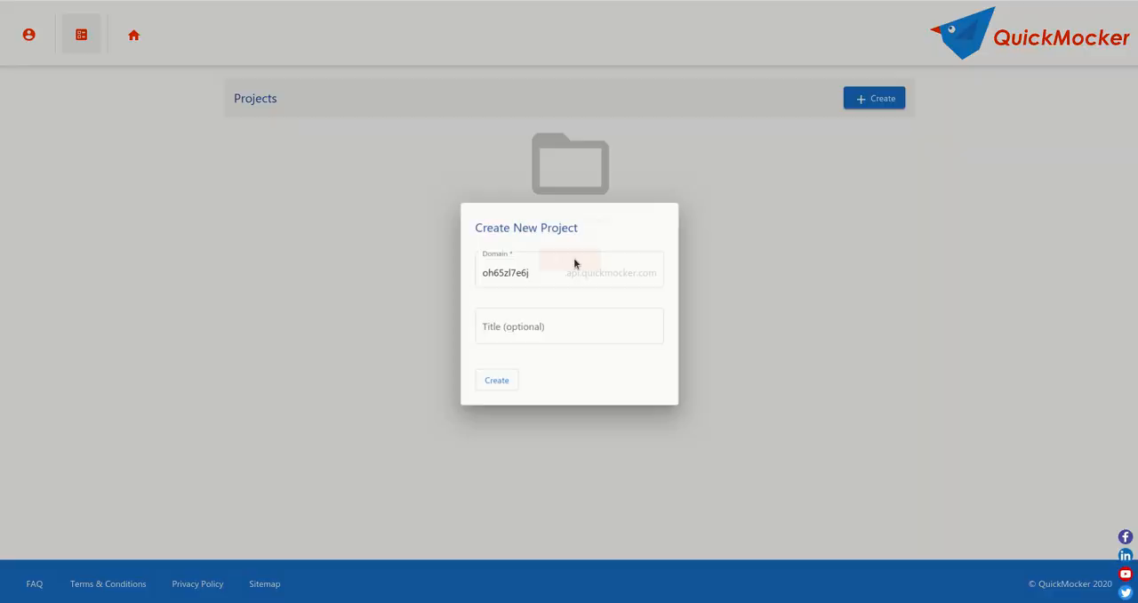
double_click(505, 272)
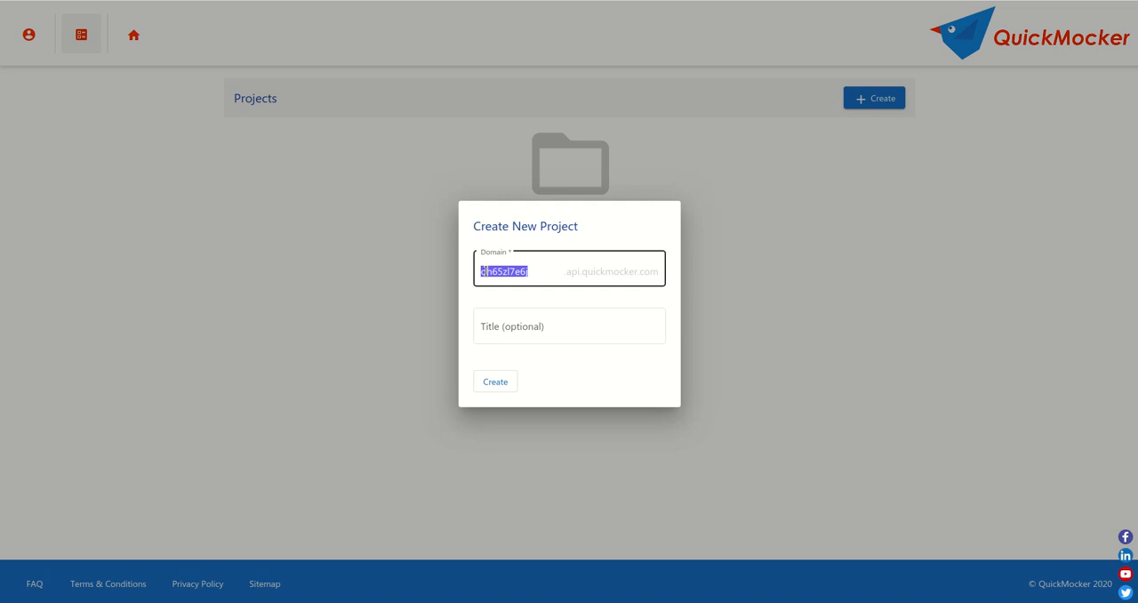
click(504, 272)
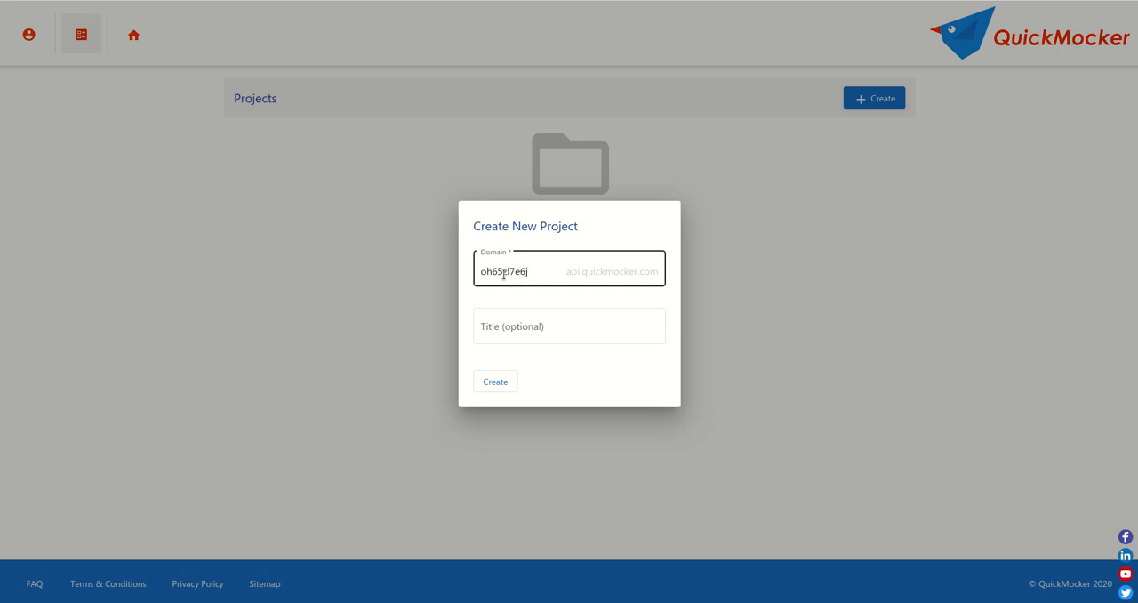
click(569, 325)
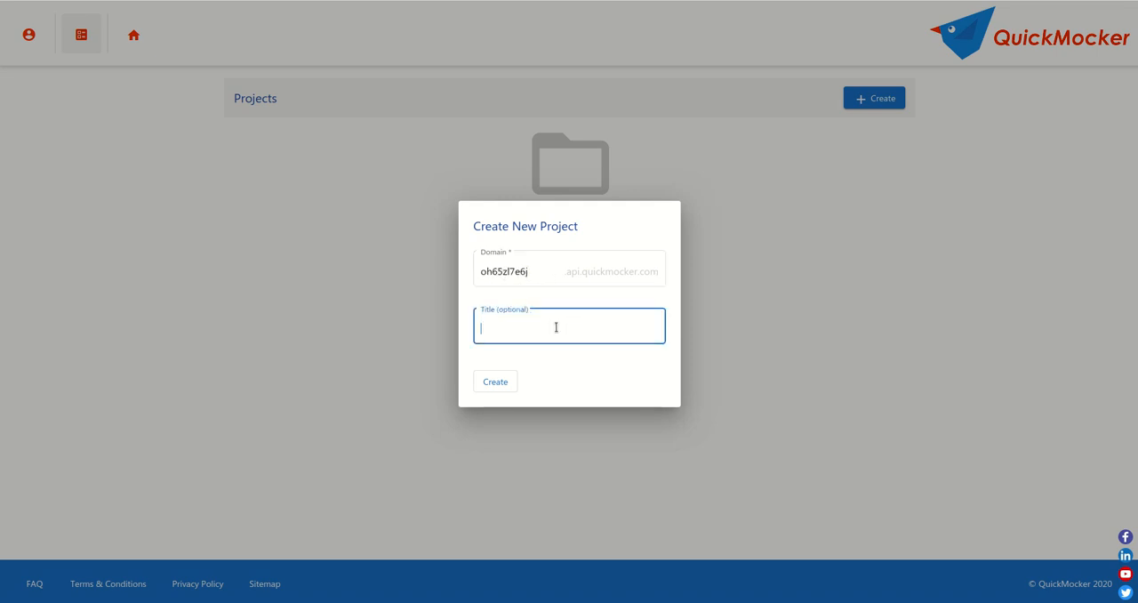
text(Test)
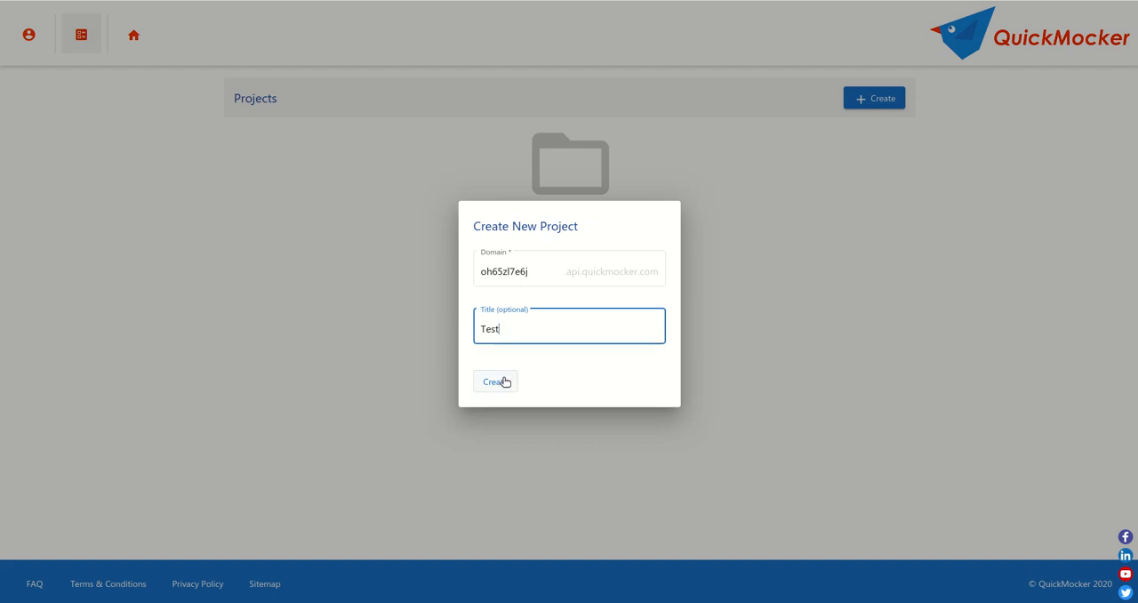
click(496, 381)
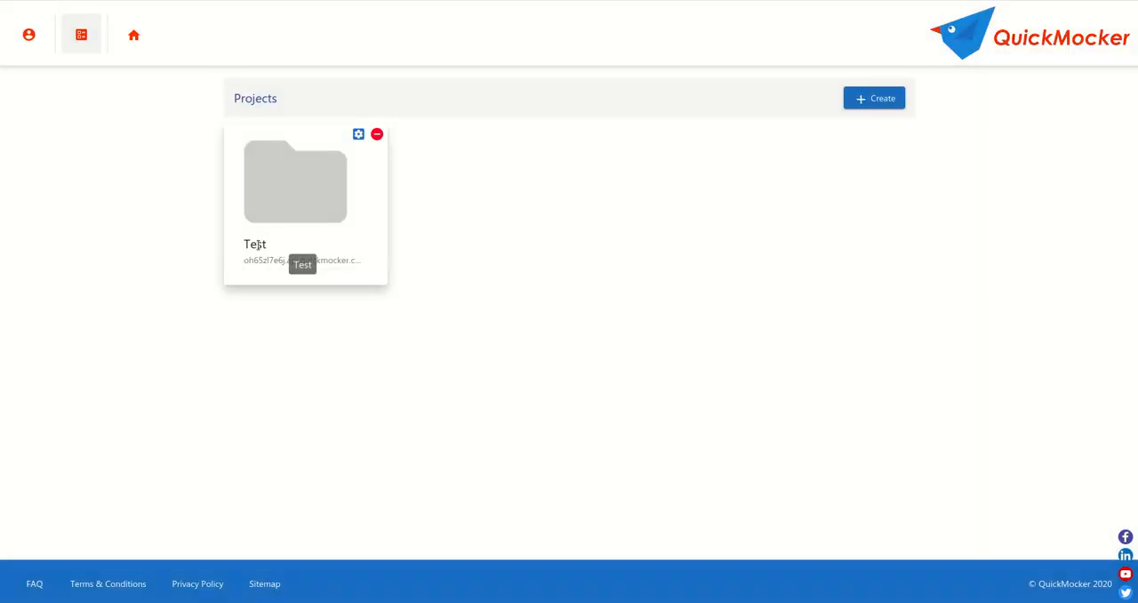
mouse_move(307, 189)
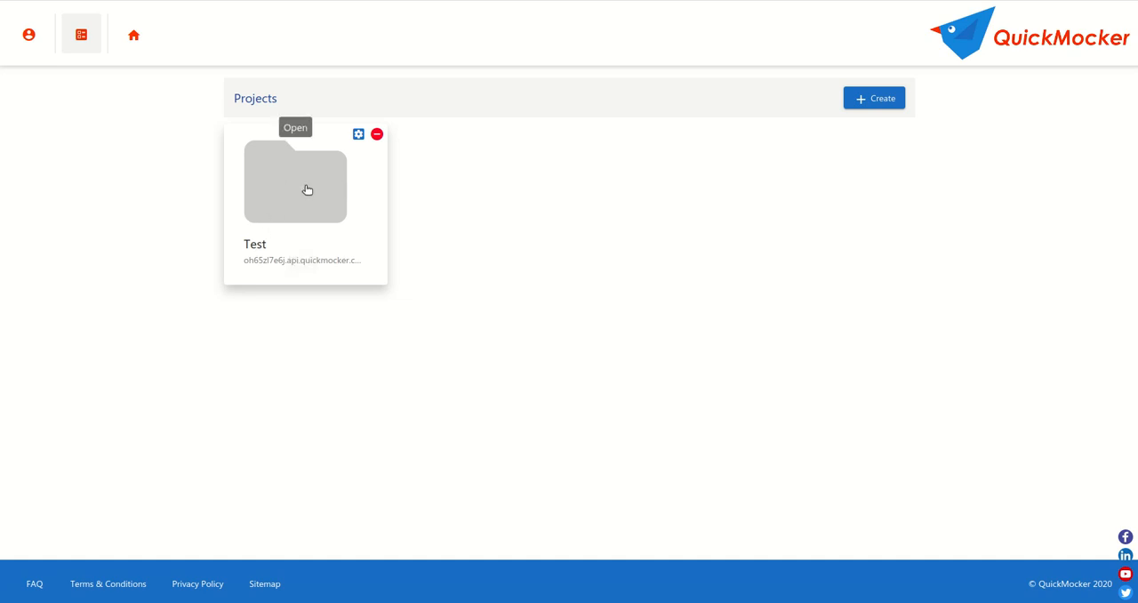
Open the 'Test' project to view its endpoint list with the default wildcard 404 endpoint.
click(295, 182)
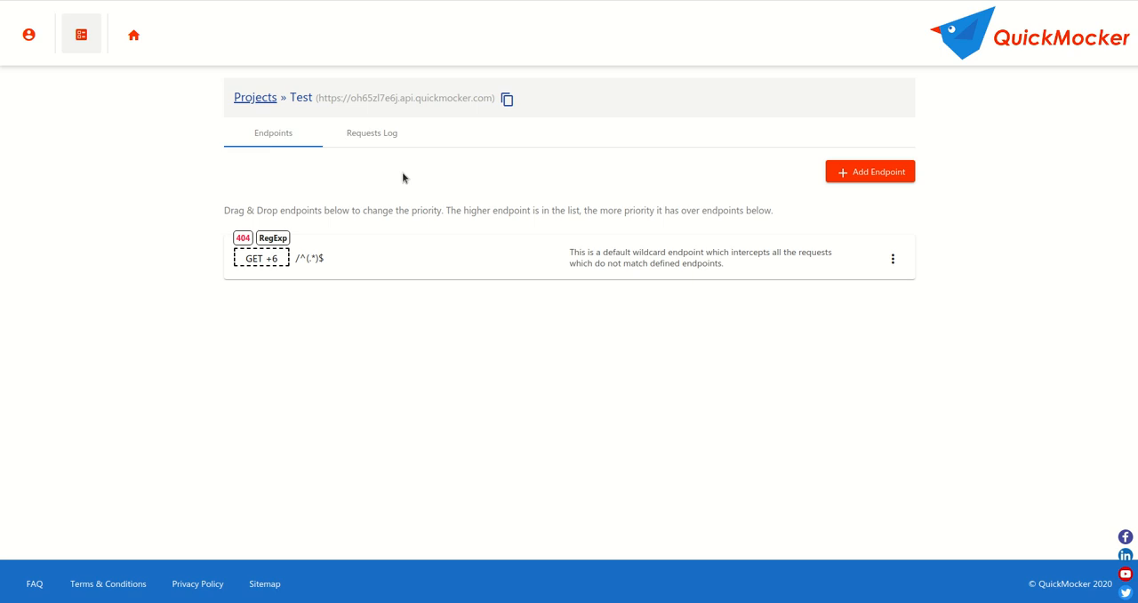
mouse_move(667, 252)
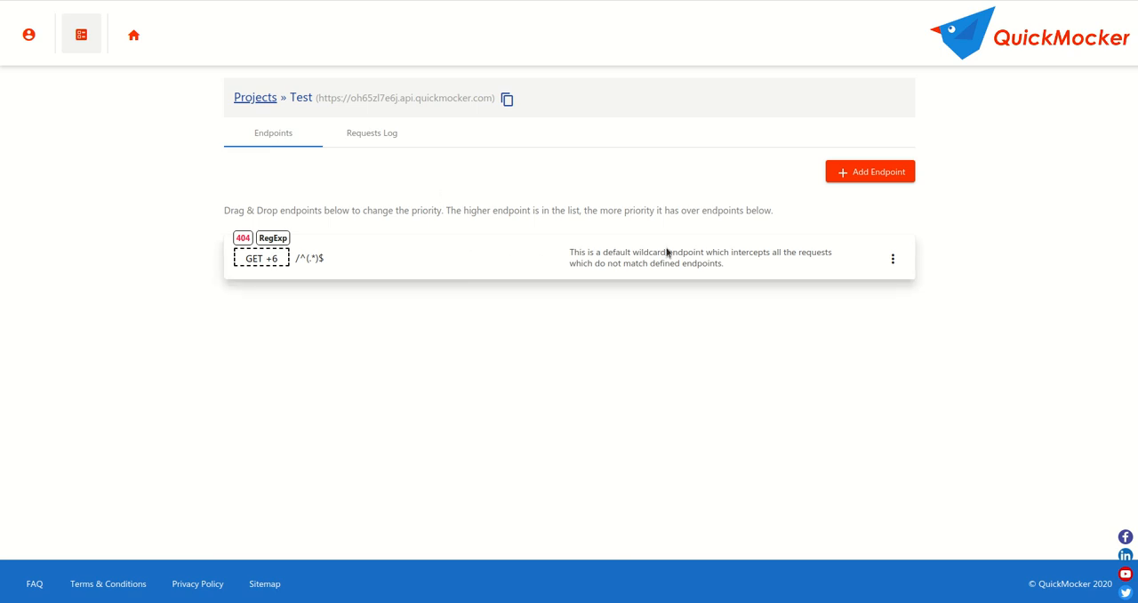
mouse_move(587, 270)
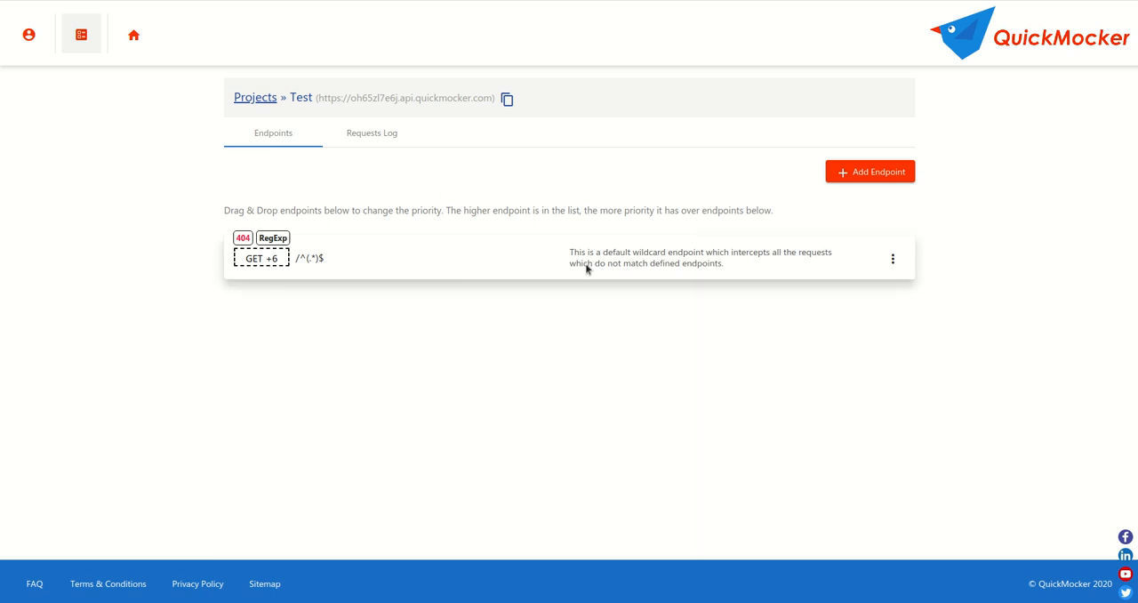
mouse_move(410, 263)
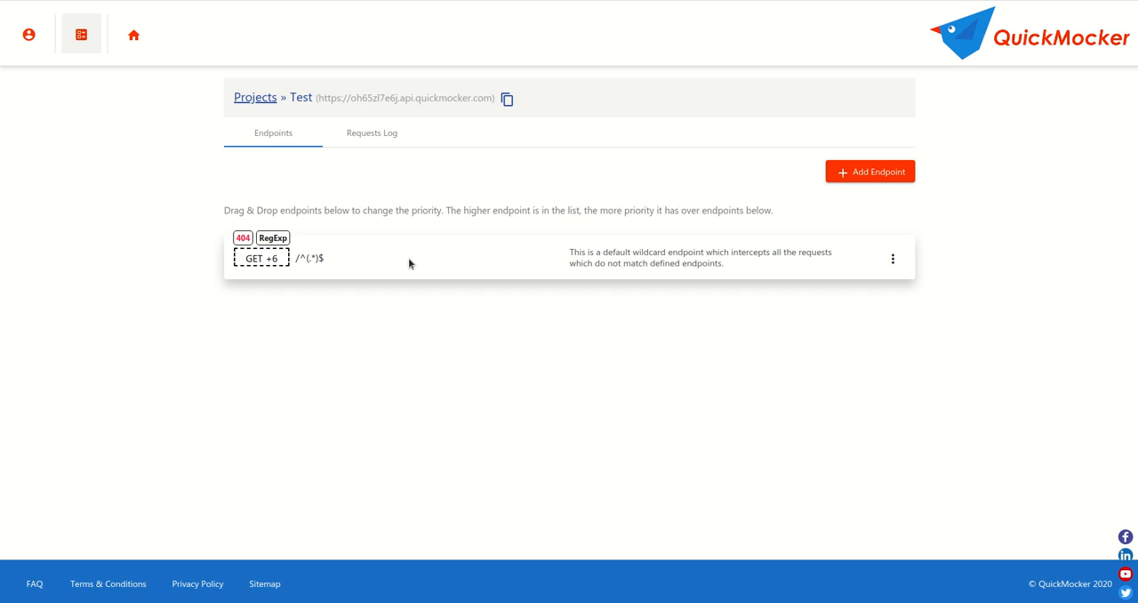
mouse_move(242, 237)
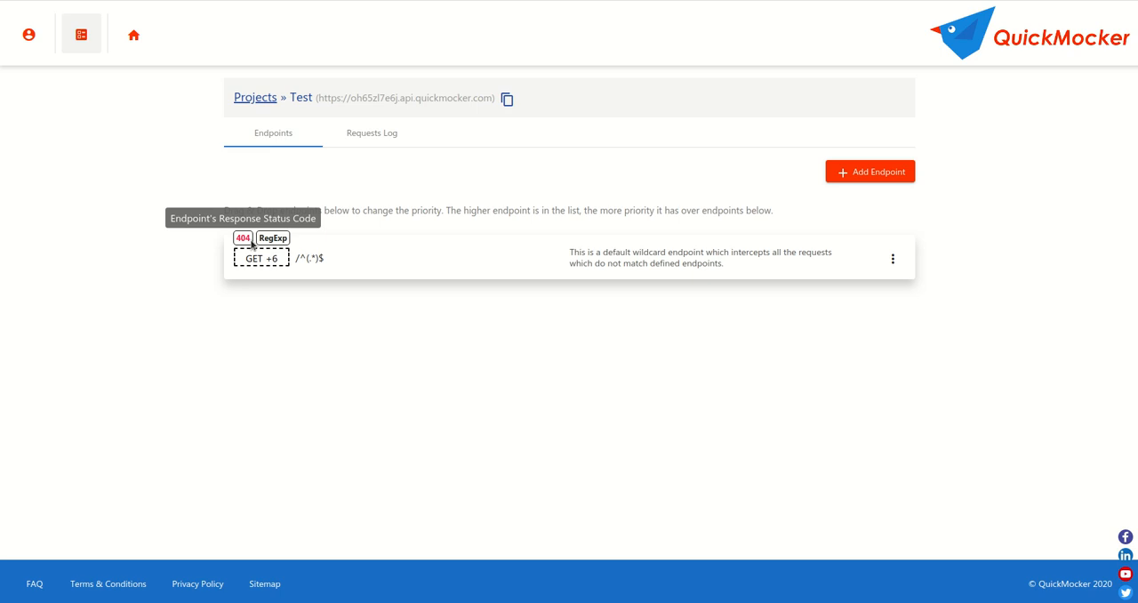
mouse_move(347, 257)
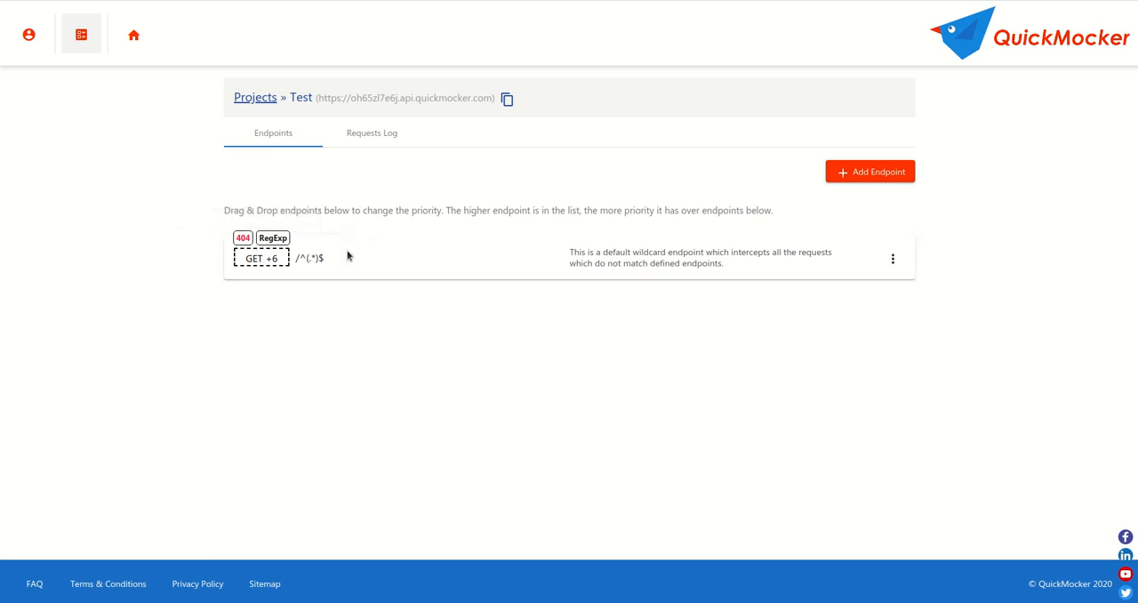
mouse_move(312, 258)
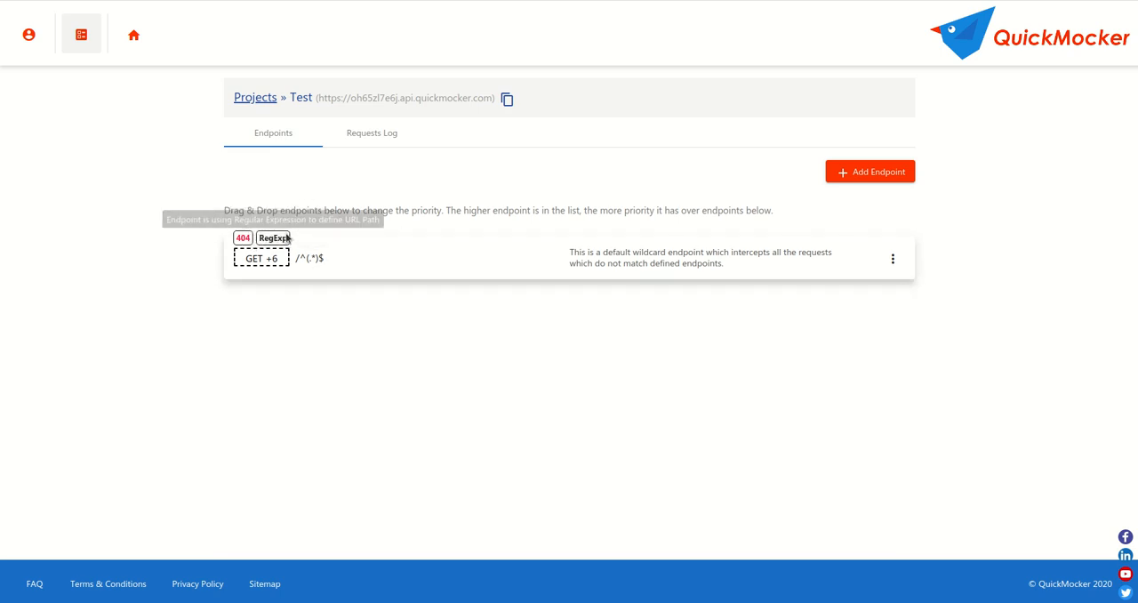
mouse_move(274, 237)
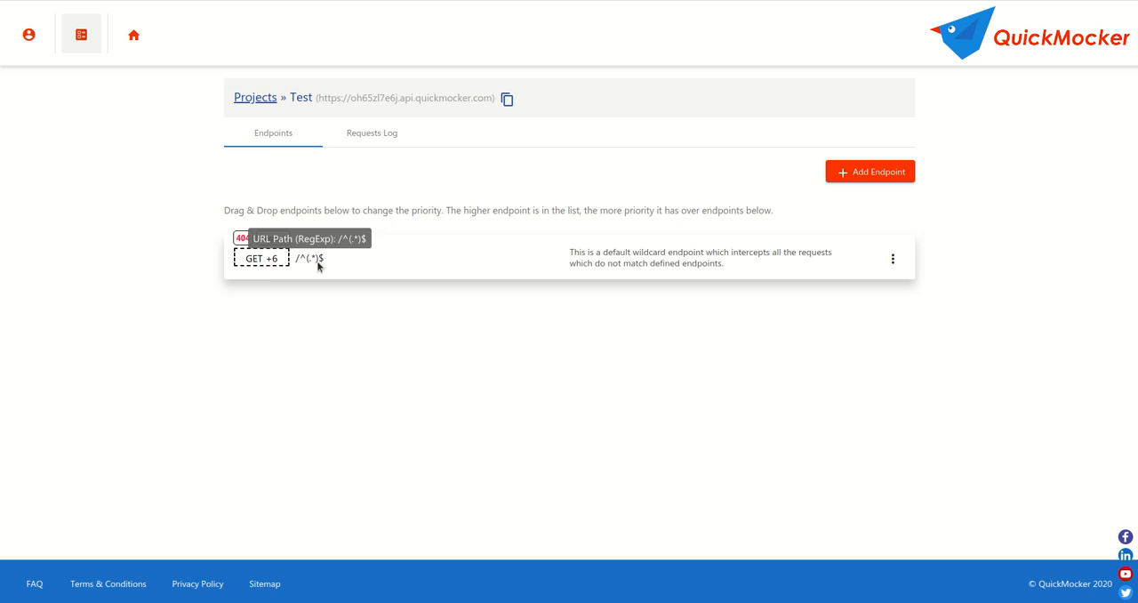
mouse_move(260, 258)
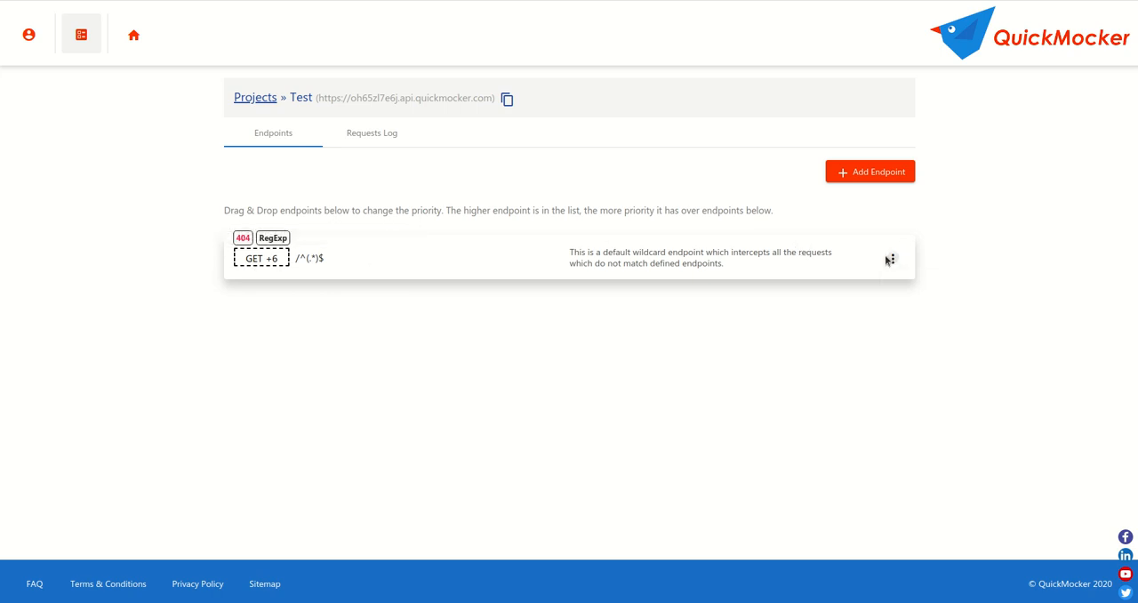
Open the wildcard endpoint's edit form and review its path pattern and regular-expression setting.
click(890, 259)
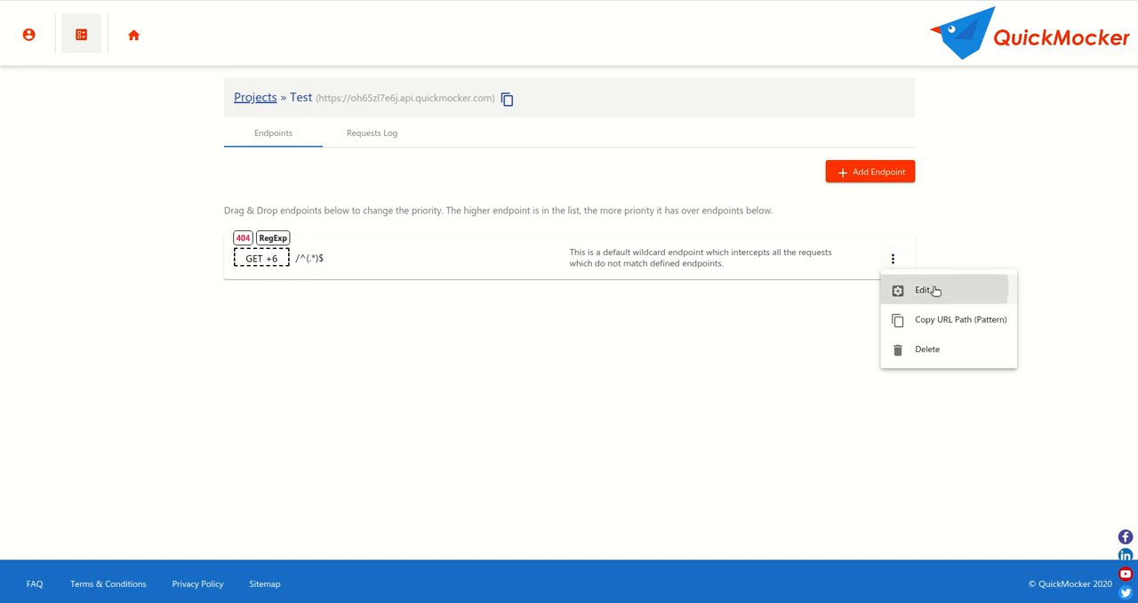
click(928, 290)
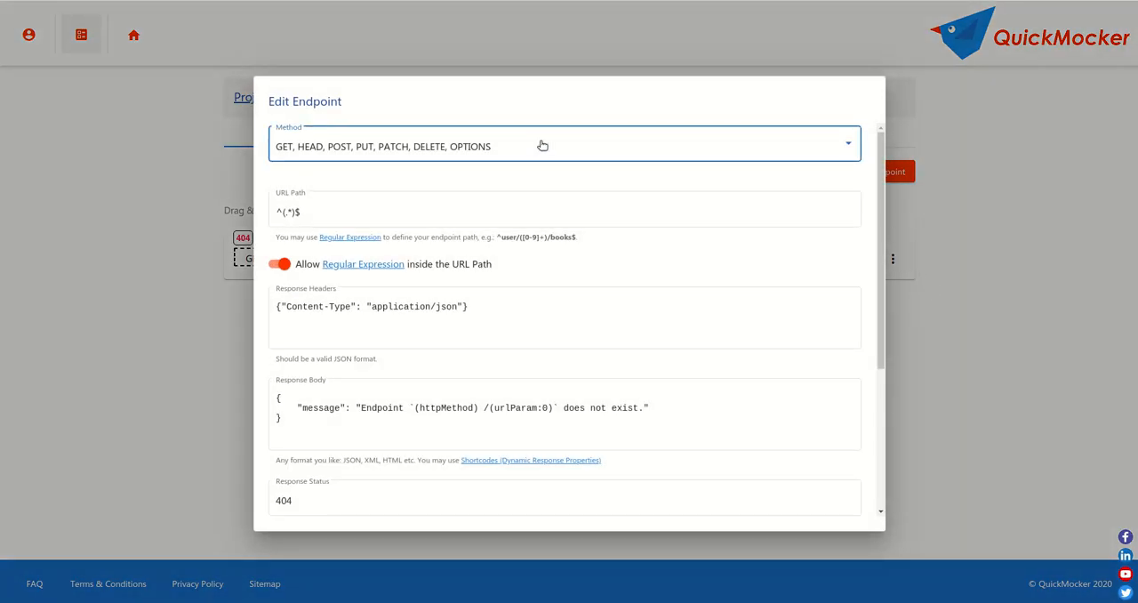
mouse_move(485, 152)
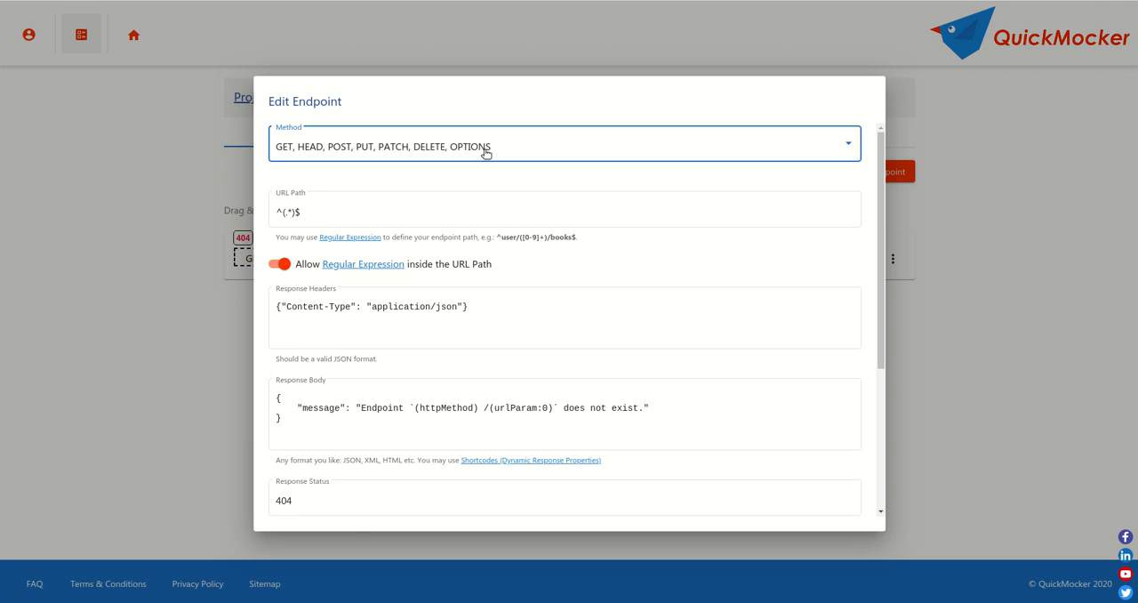
click(563, 143)
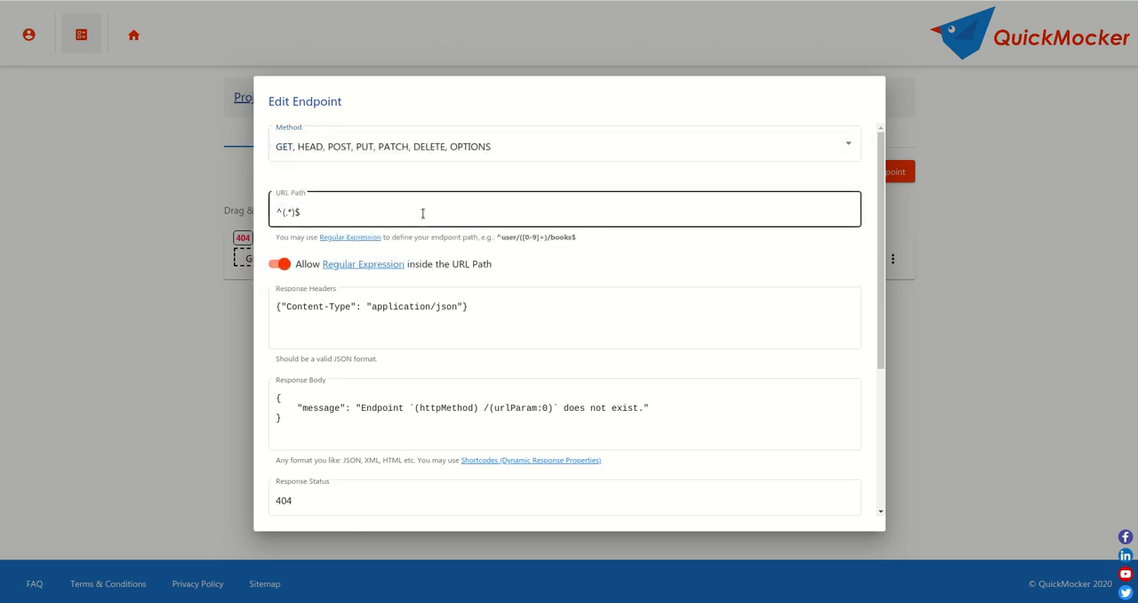
click(279, 264)
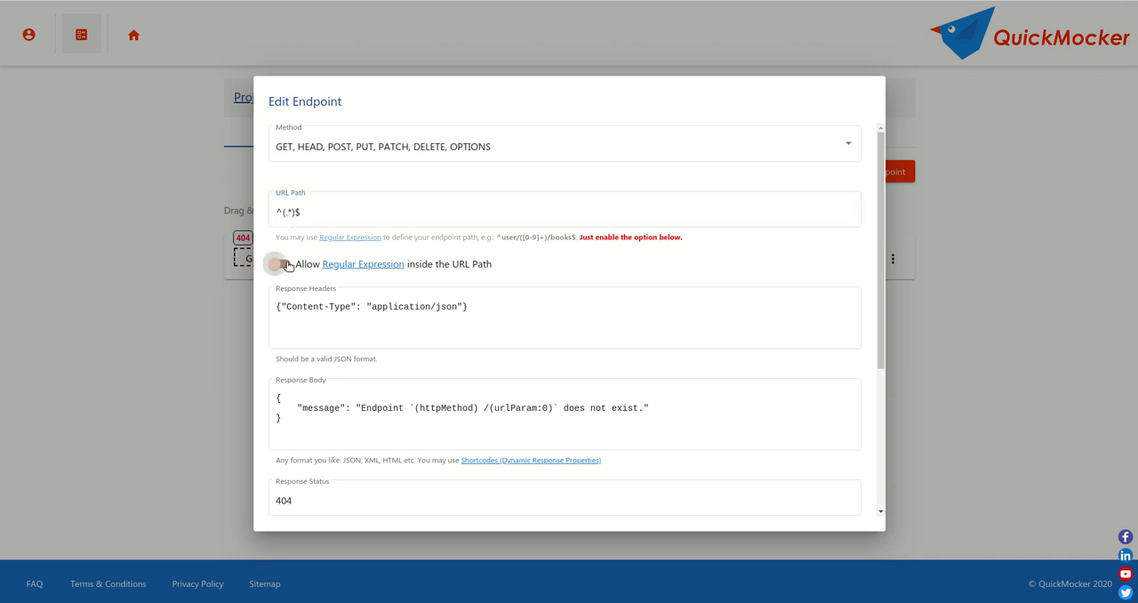
click(283, 264)
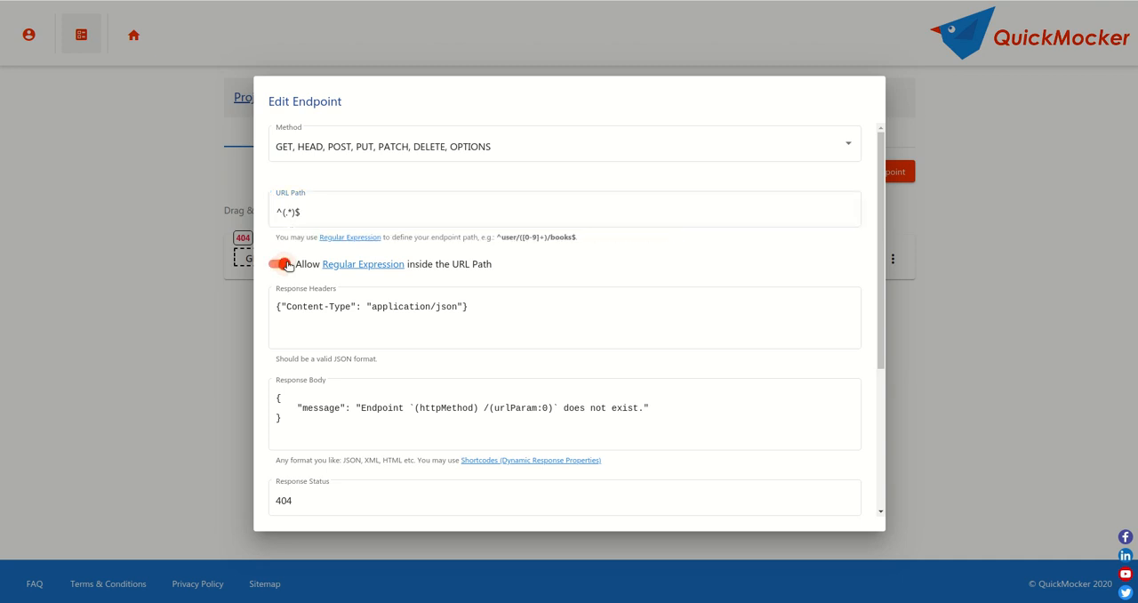
click(512, 312)
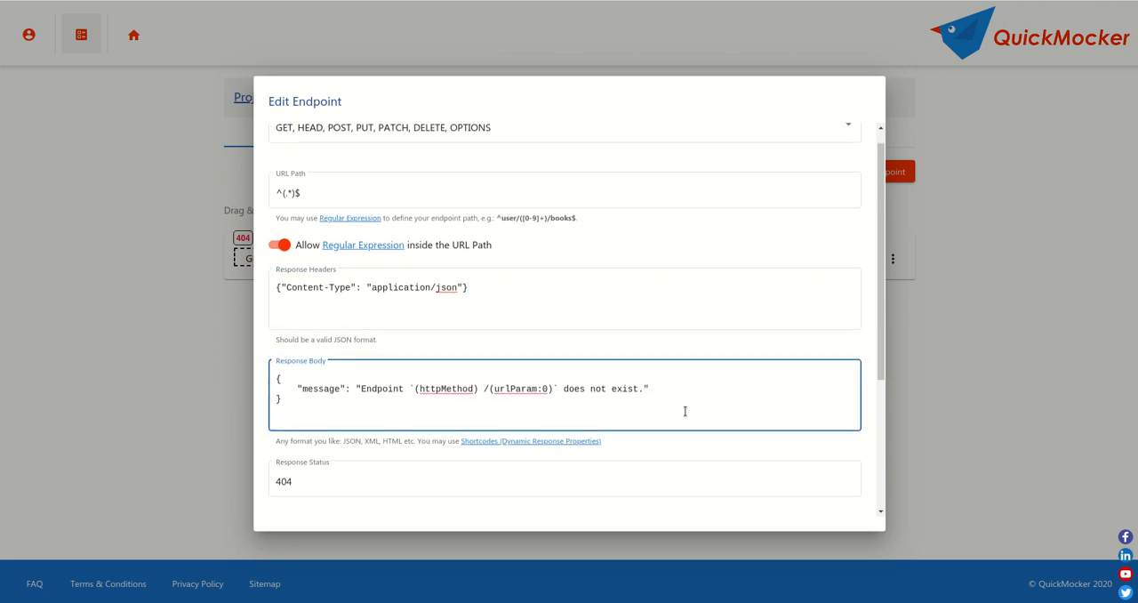
scroll(down, 3)
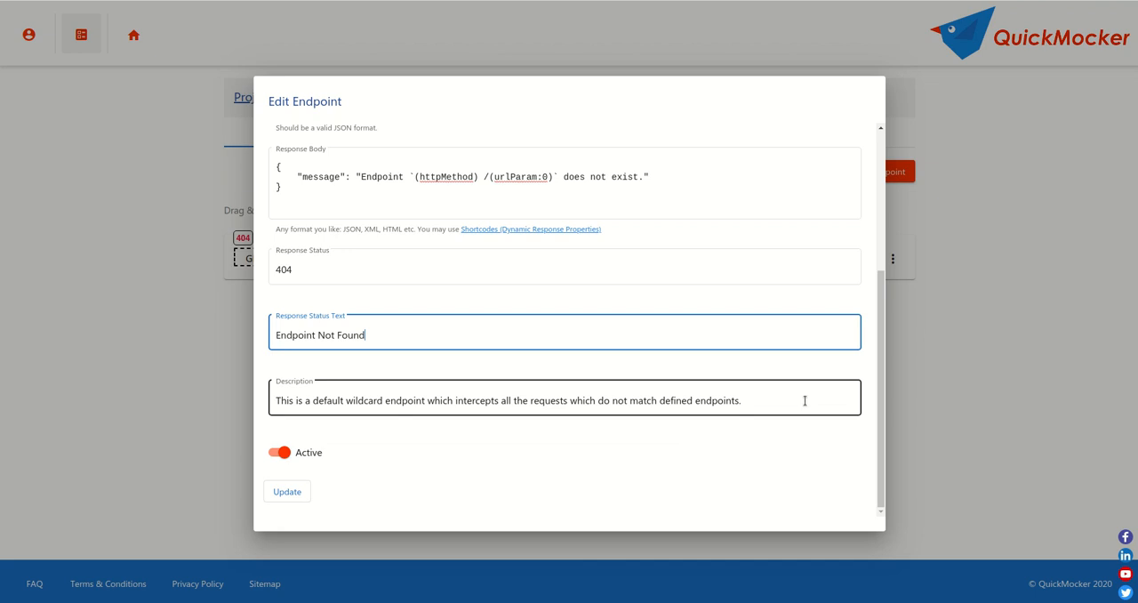
Add "demo": "yes" to the wildcard endpoint's 404 response body and update it.
click(564, 400)
text(,)
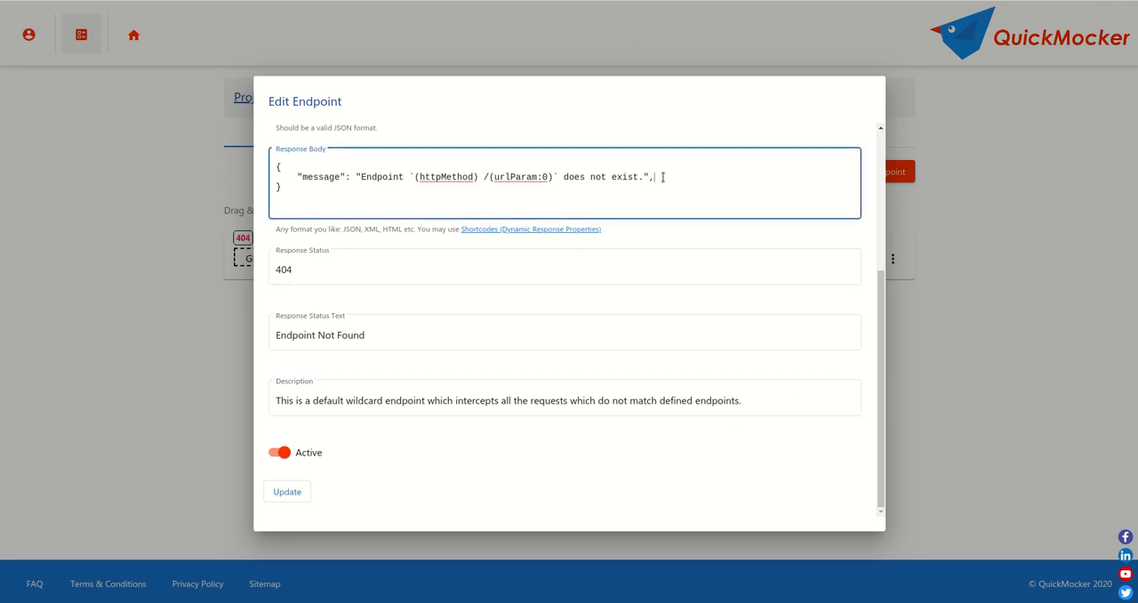
text("")
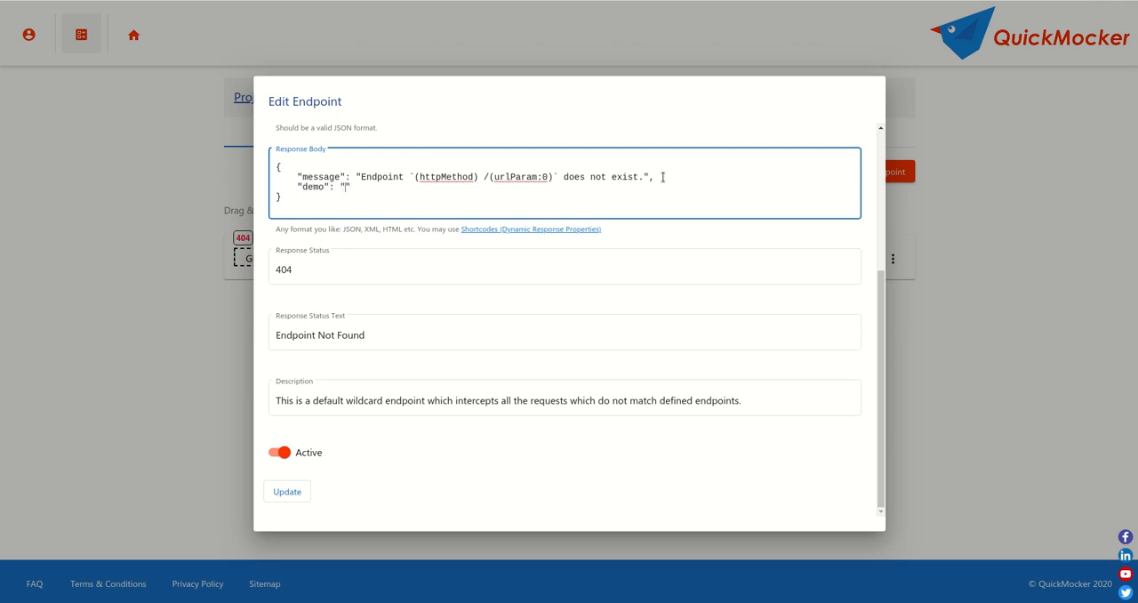
text(yes)
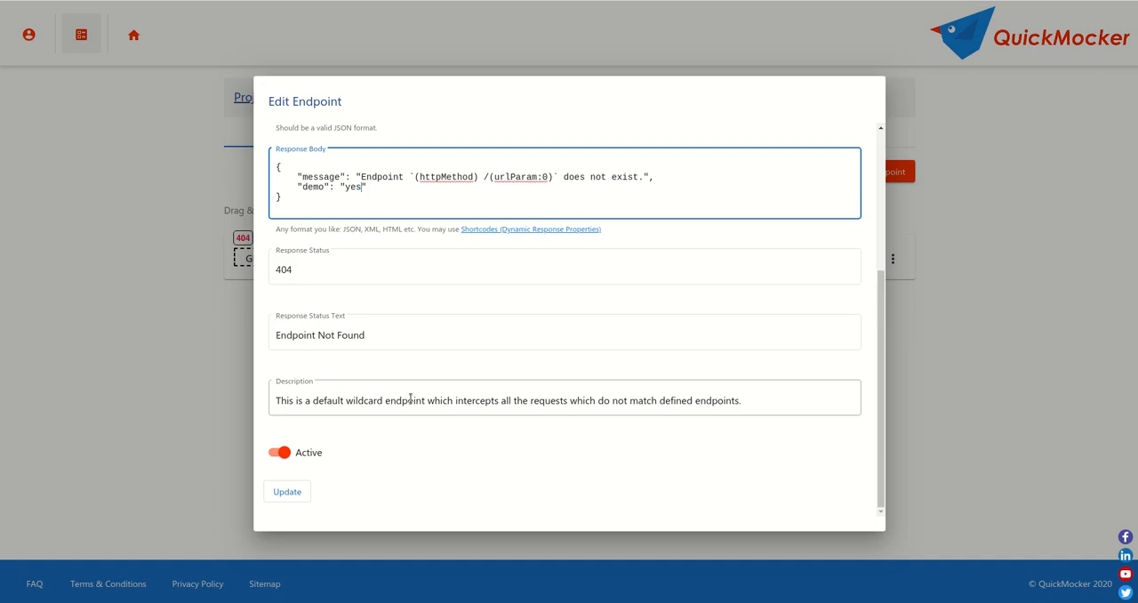
click(286, 491)
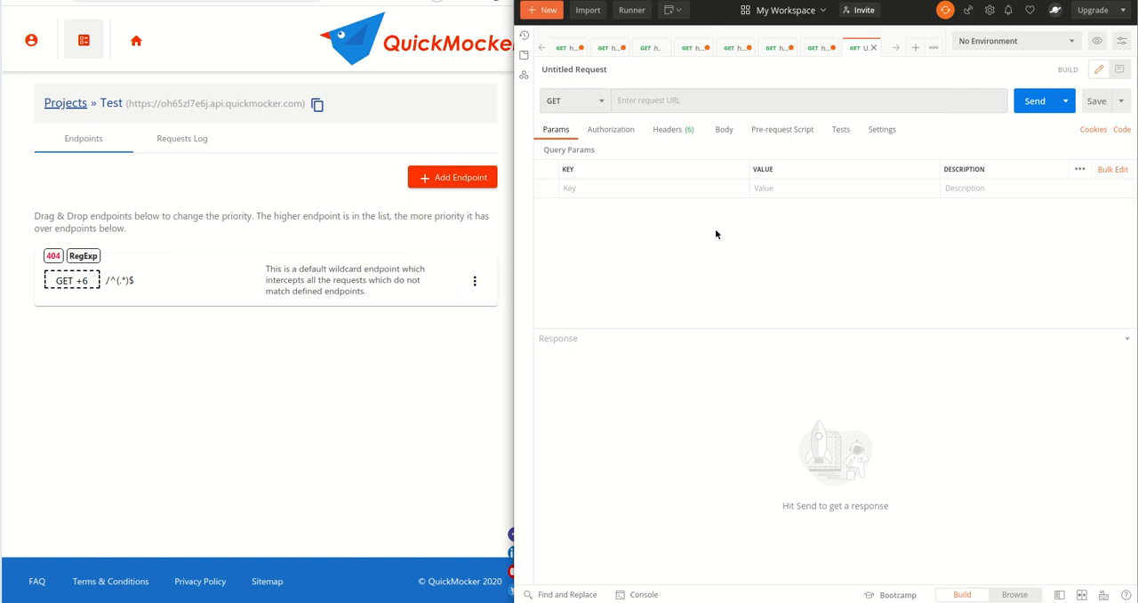
click(317, 104)
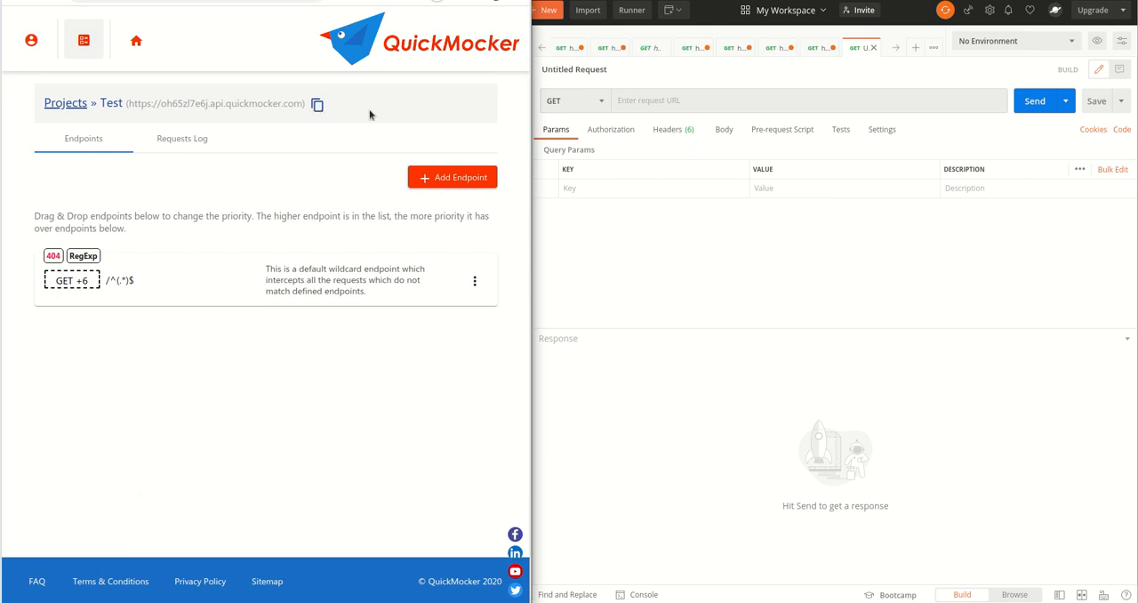
text(https://oh65zl7e6j.api.quickmocker.com)
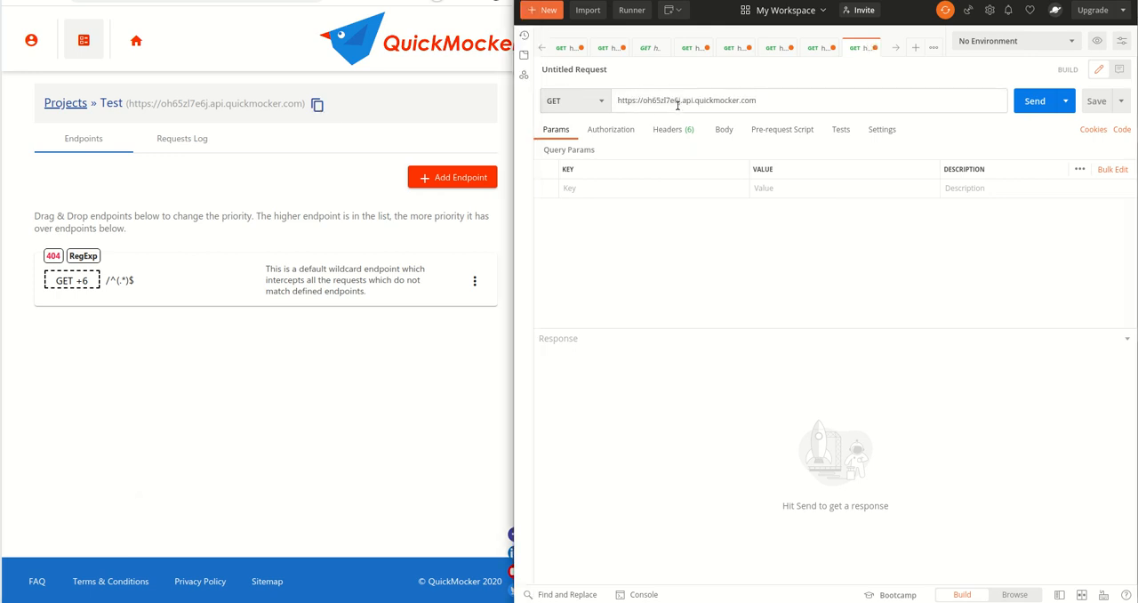
click(573, 100)
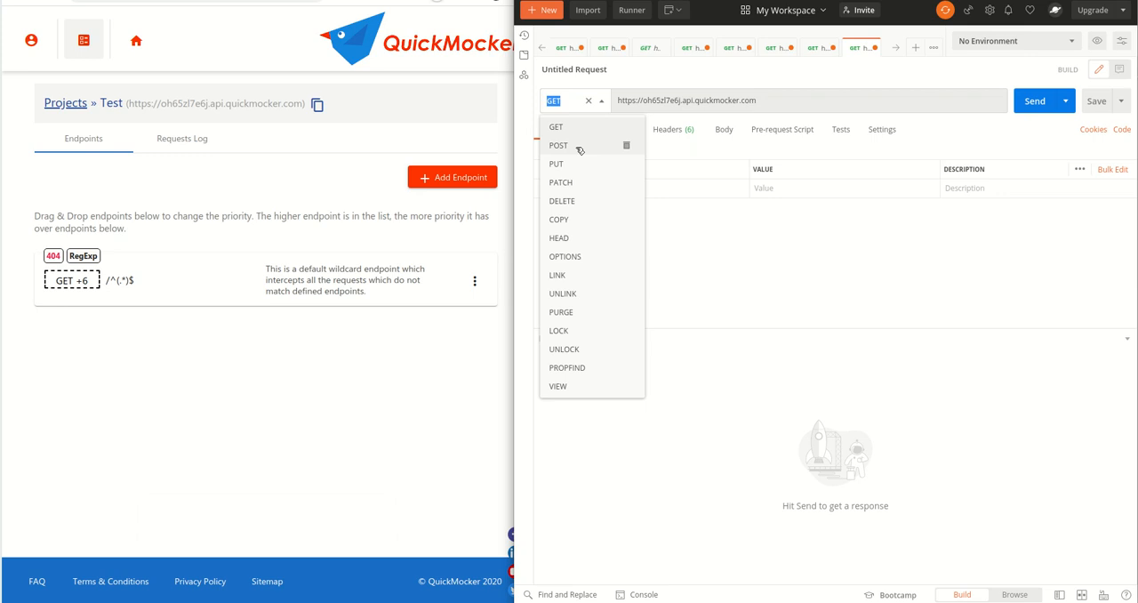
click(558, 144)
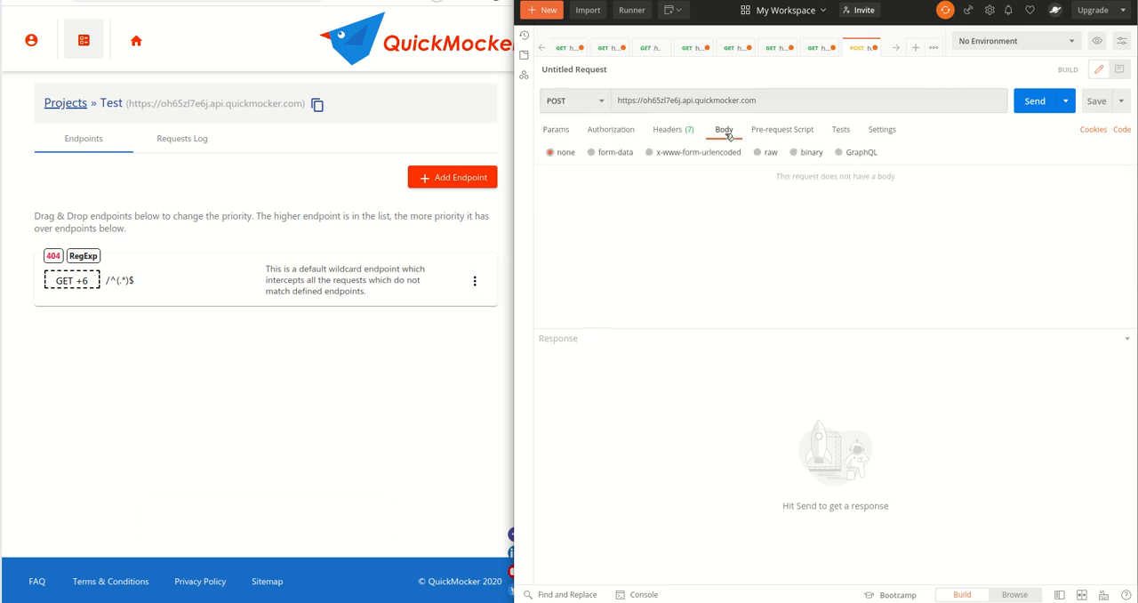
click(757, 152)
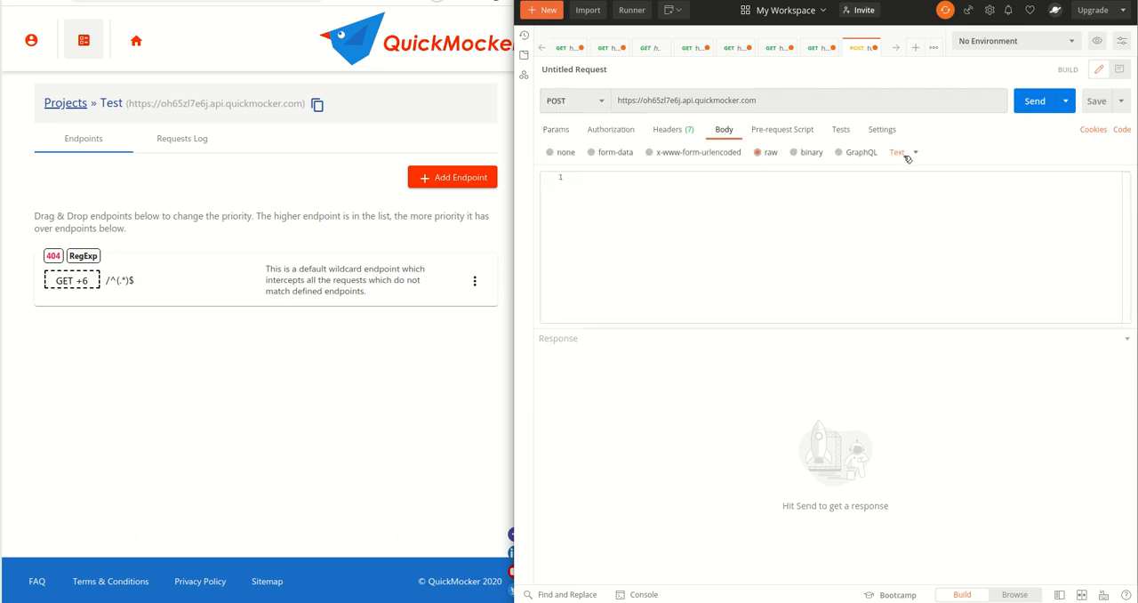
click(897, 152)
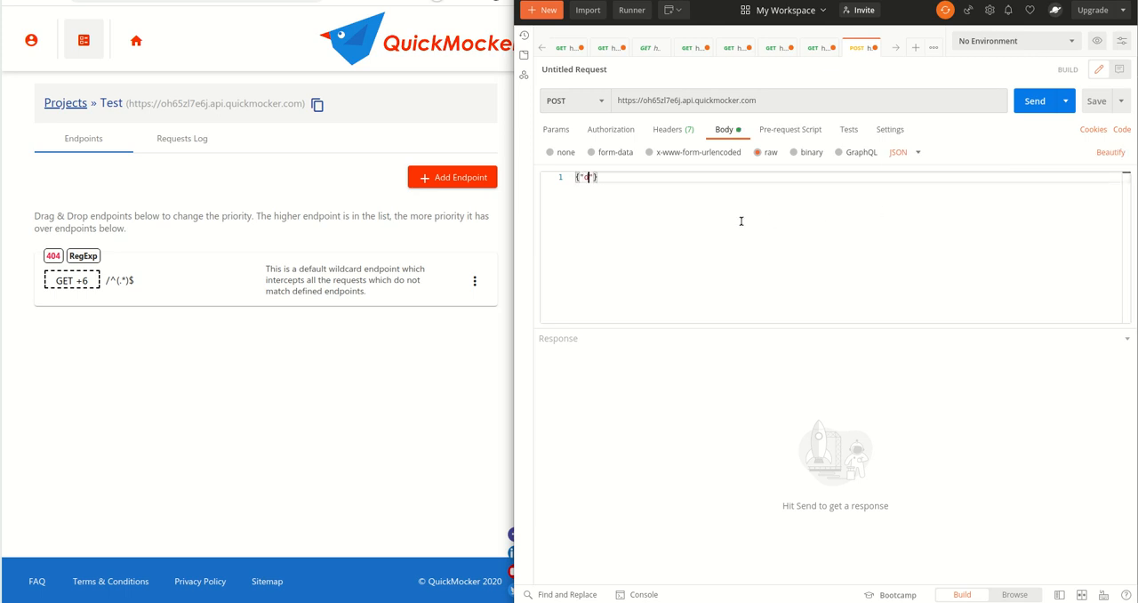
Send the body {"data": "Postman"} and receive the 404 response containing "demo": "yes".
text("data": "F)
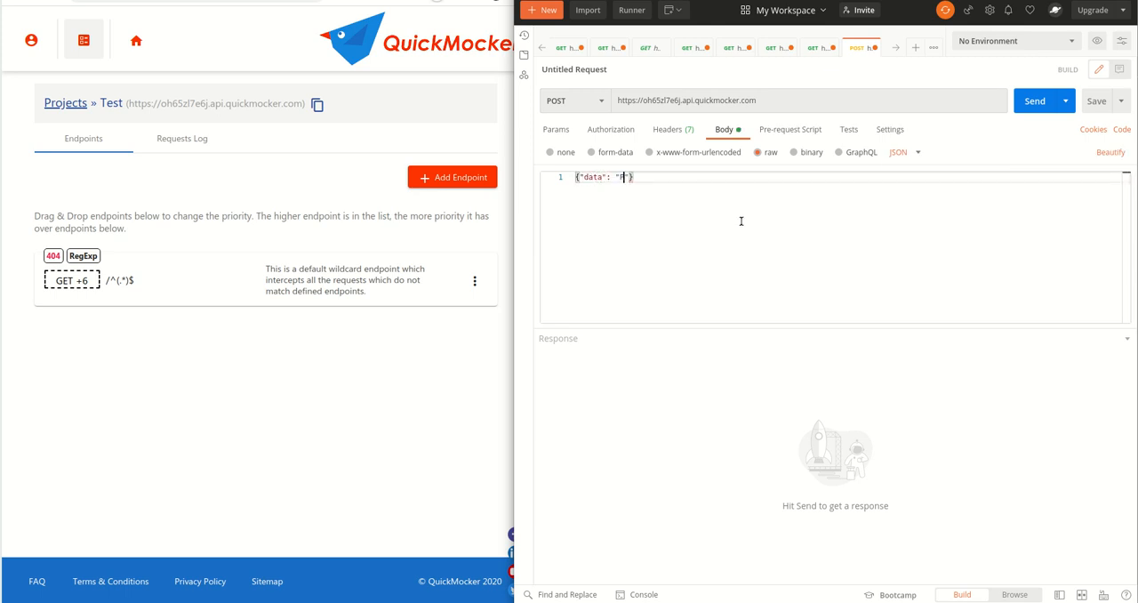
text(Postman)
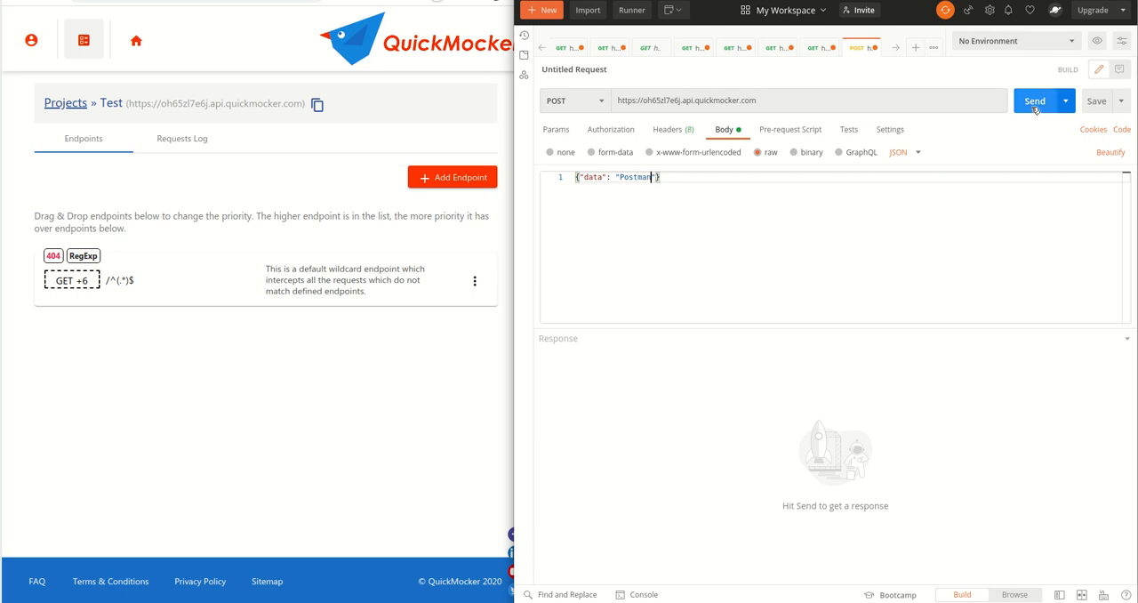
click(1035, 101)
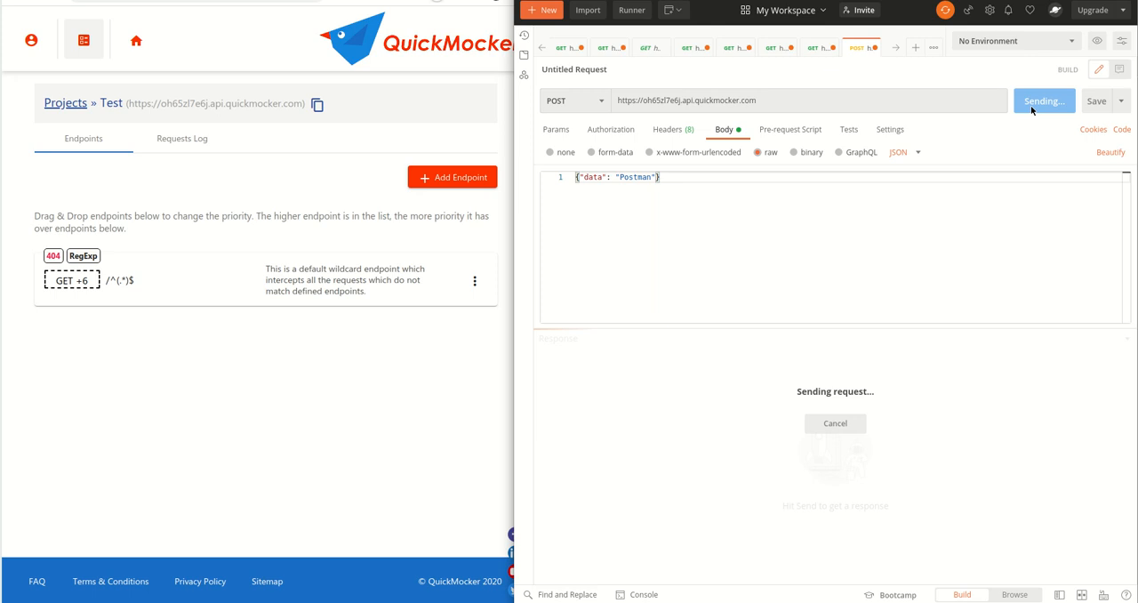
click(1044, 100)
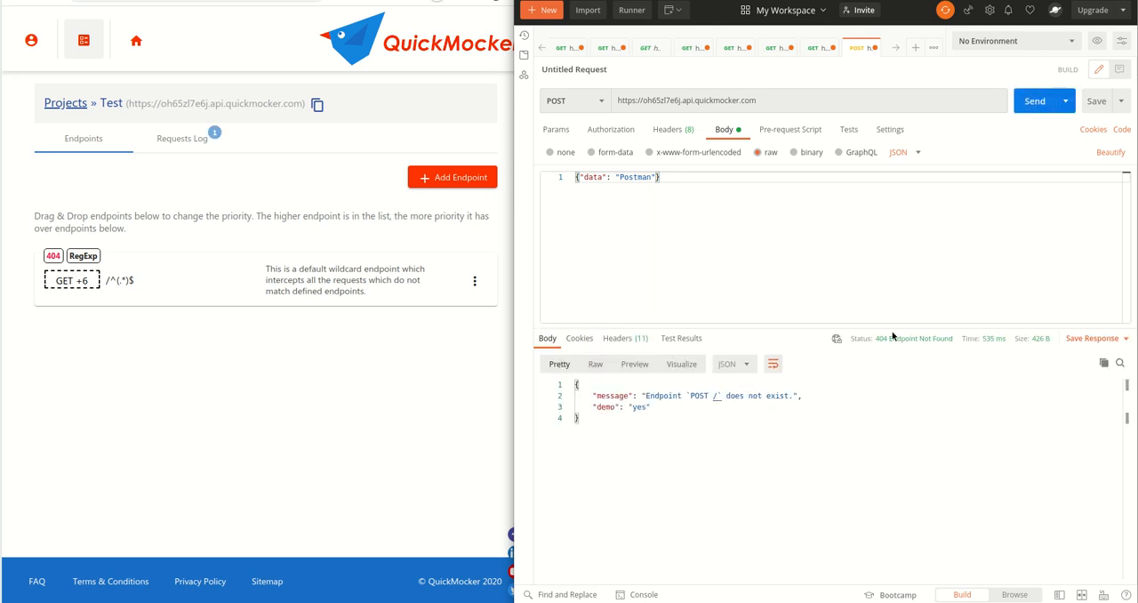
mouse_move(897, 338)
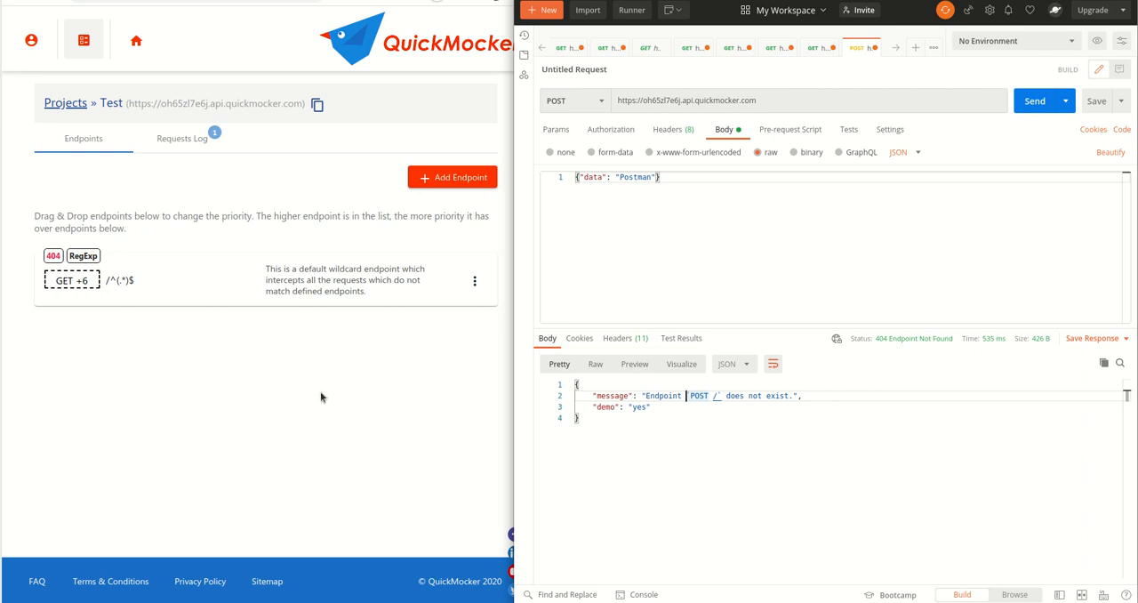
mouse_move(181, 139)
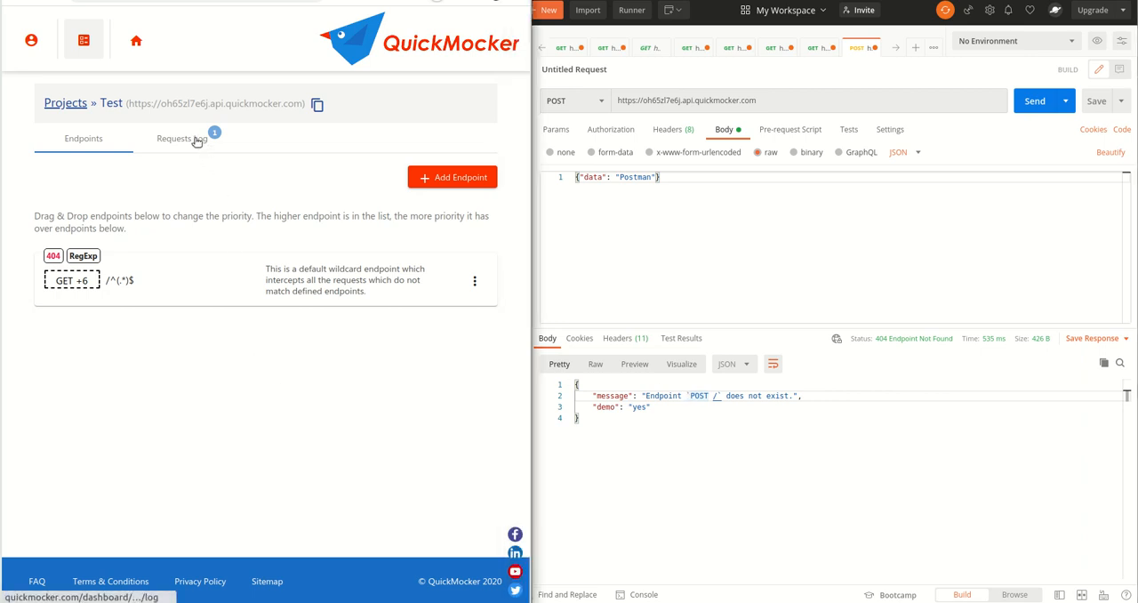
mouse_move(211, 140)
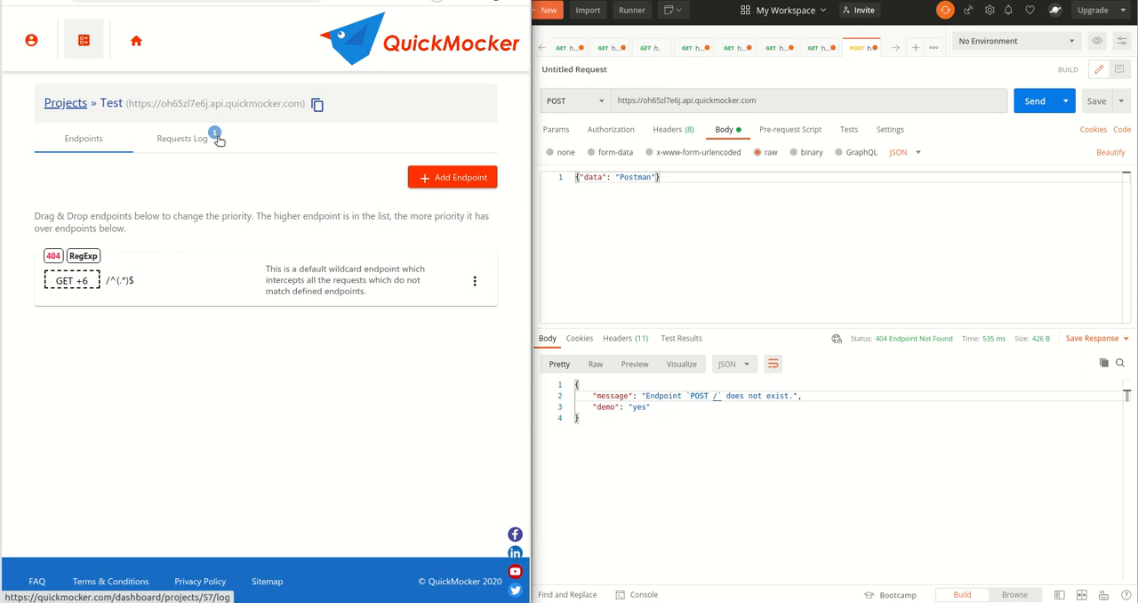
mouse_move(220, 143)
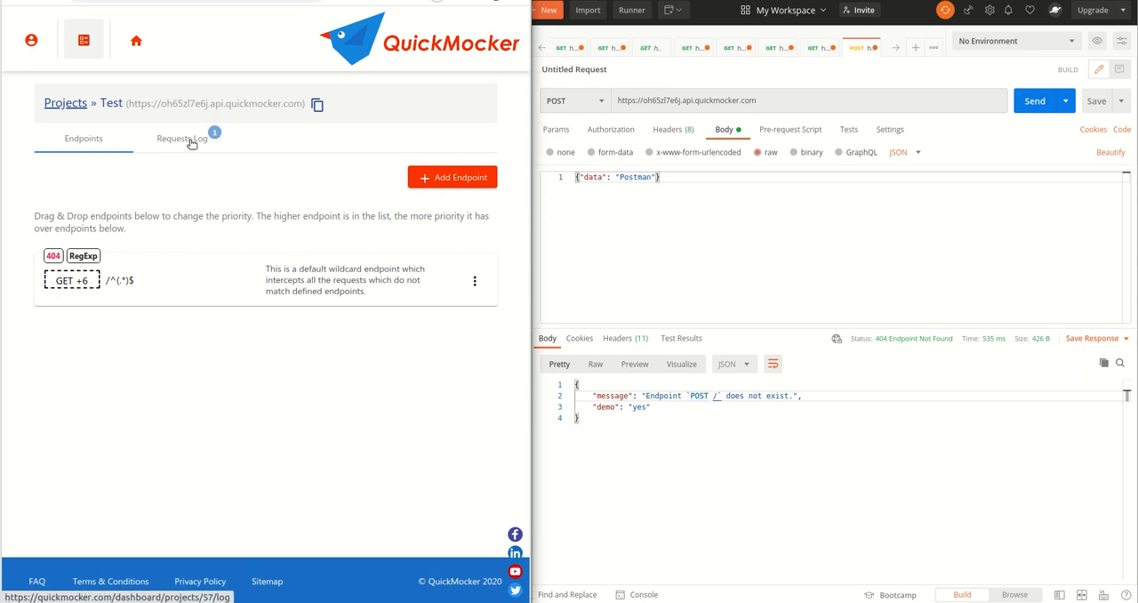
View the Requests Log listing the POST / request received from Postman.
click(181, 139)
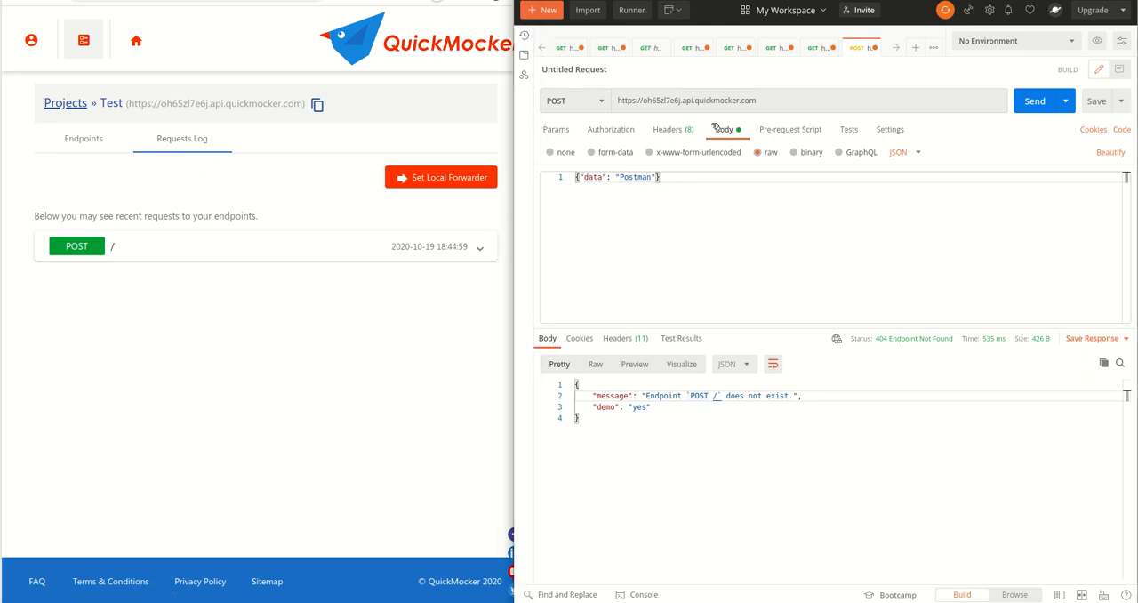
Send a PUT request to the /test path and get the 404 response mentioning PUT /test.
click(780, 99)
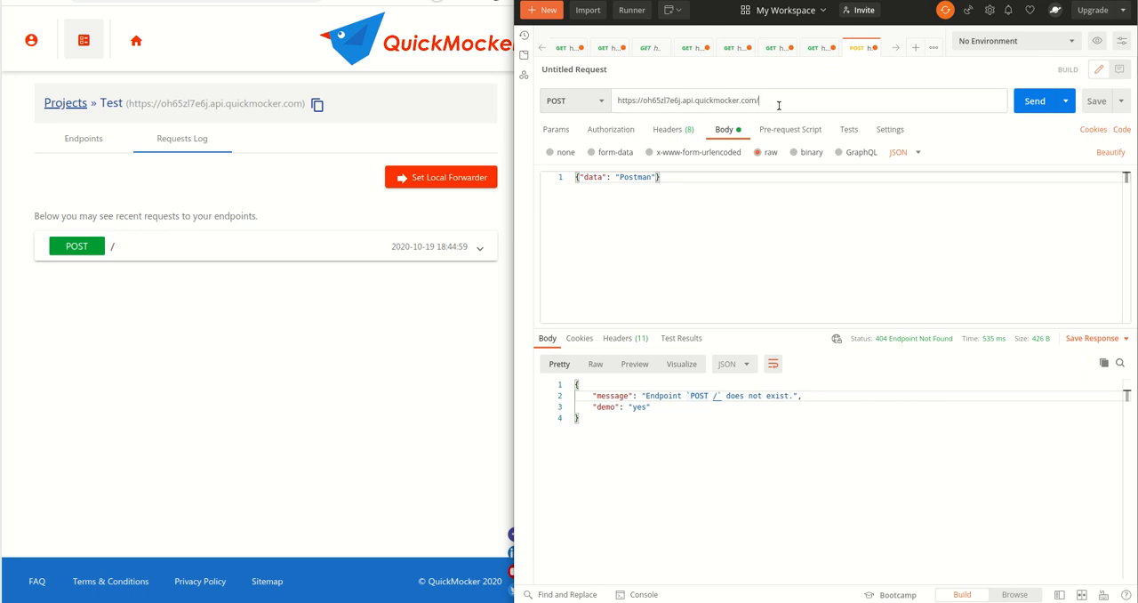
click(574, 100)
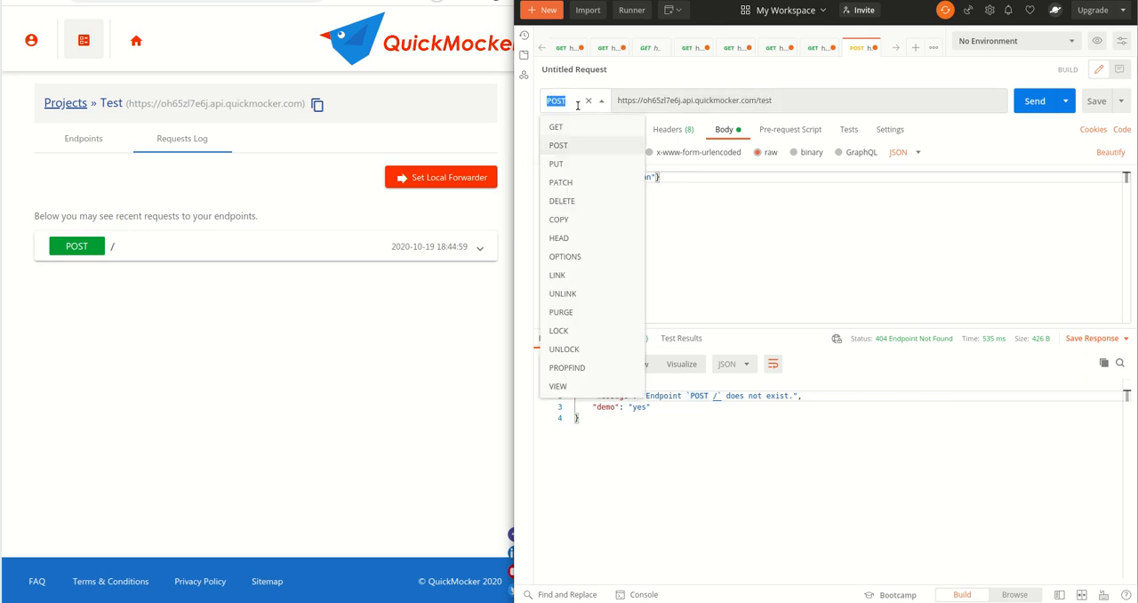
click(556, 163)
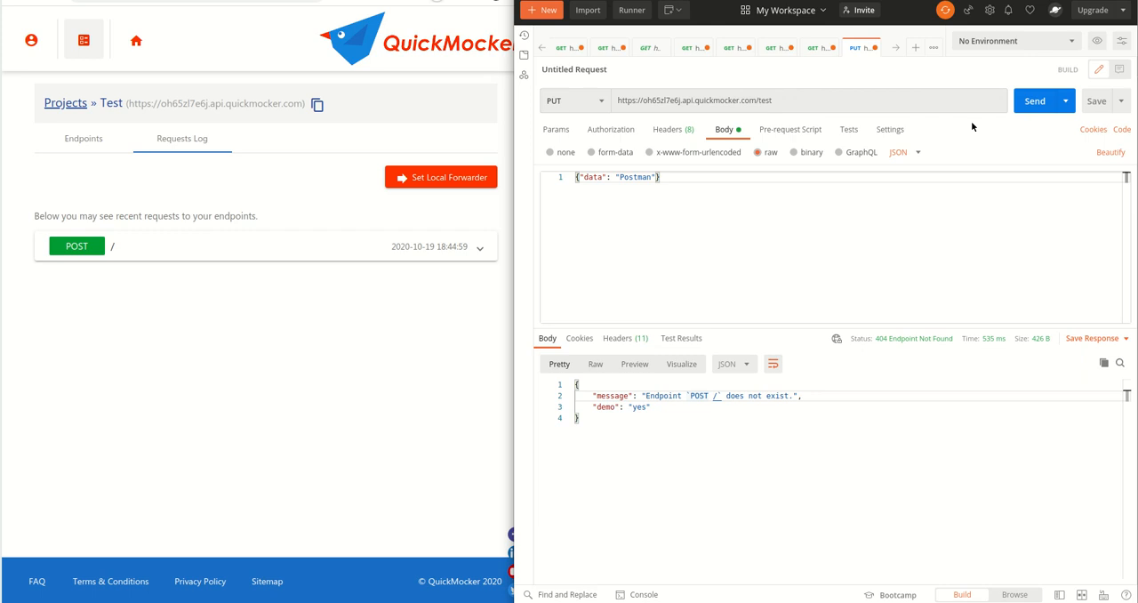
click(1034, 101)
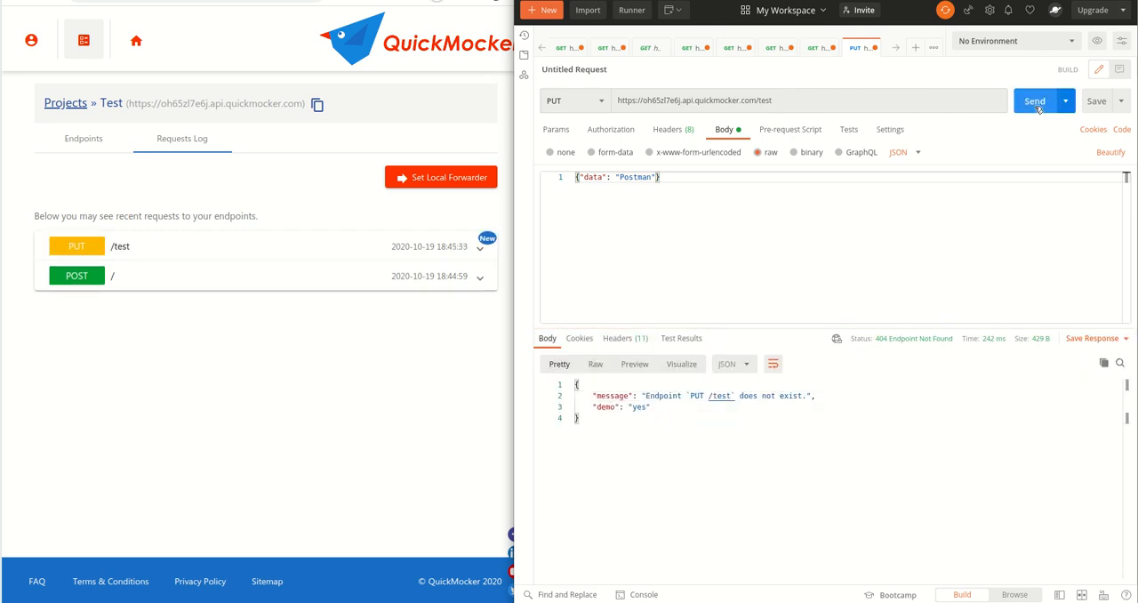
mouse_move(435, 250)
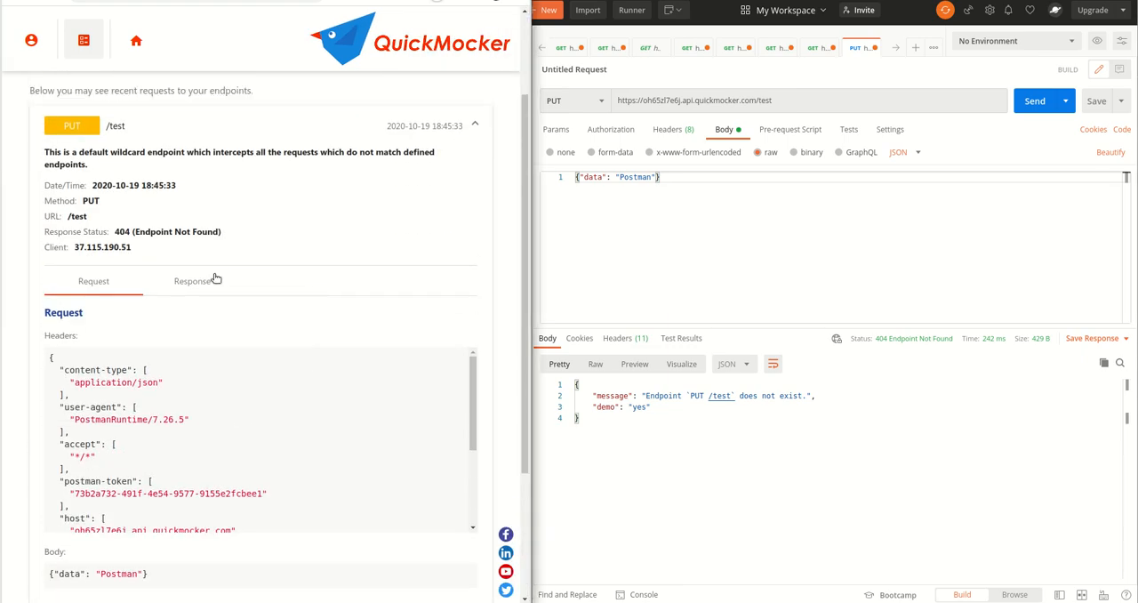
Expand the PUT /test log entry to see its response, request headers and body.
click(192, 281)
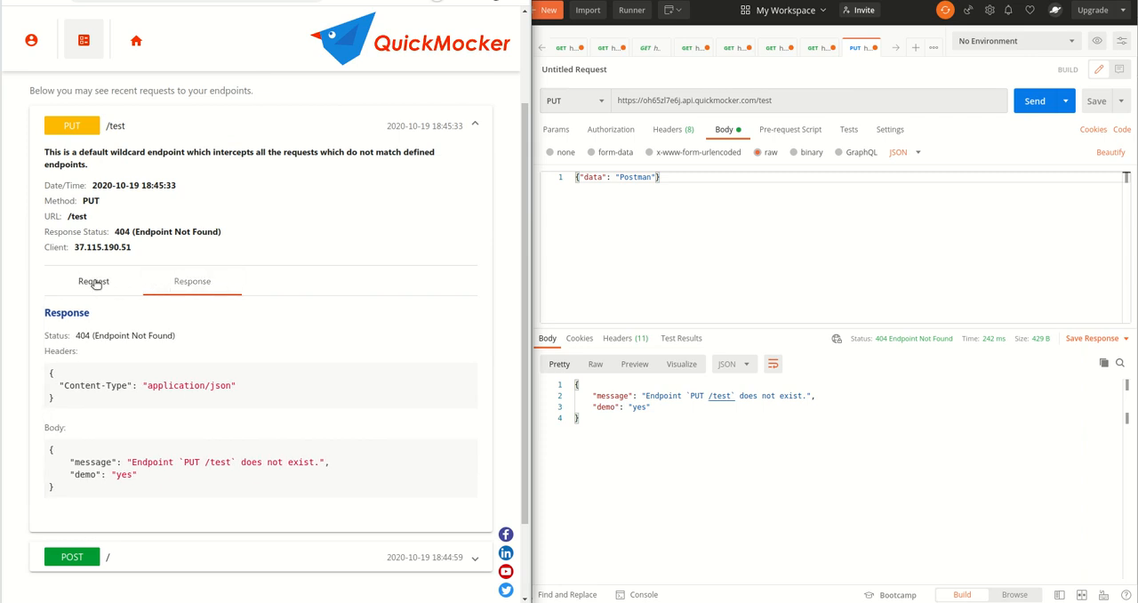
click(93, 281)
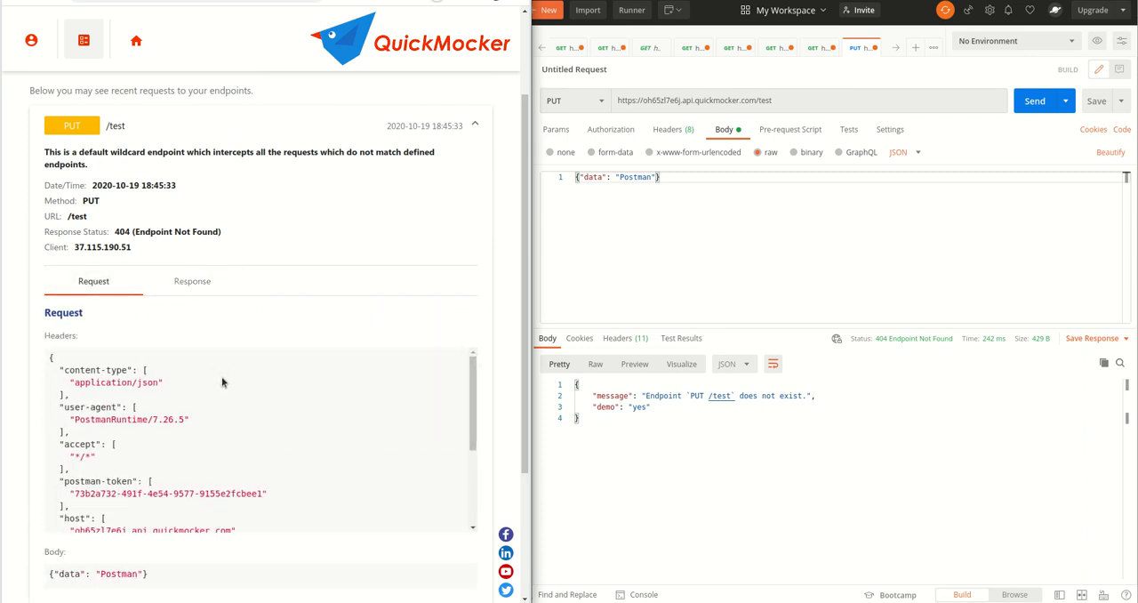
scroll(down, 3)
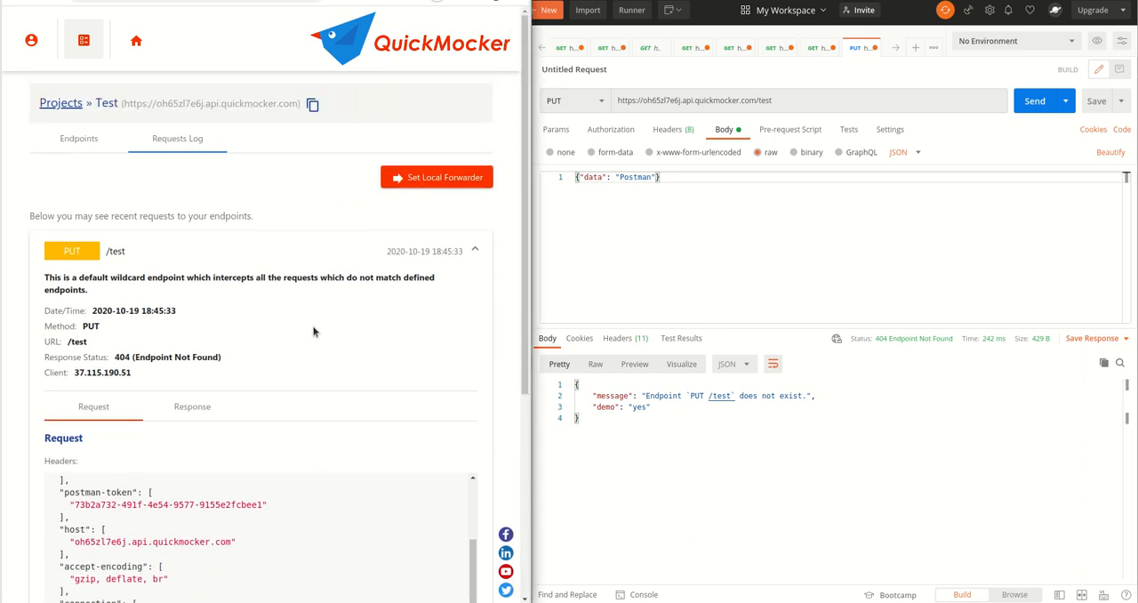
mouse_move(338, 253)
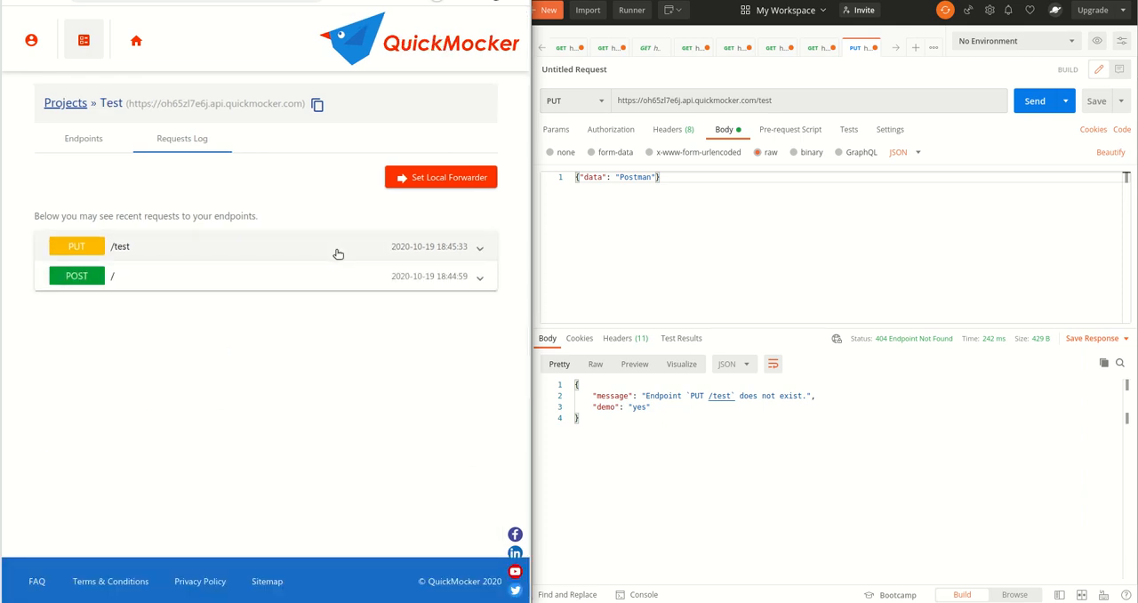
mouse_move(261, 249)
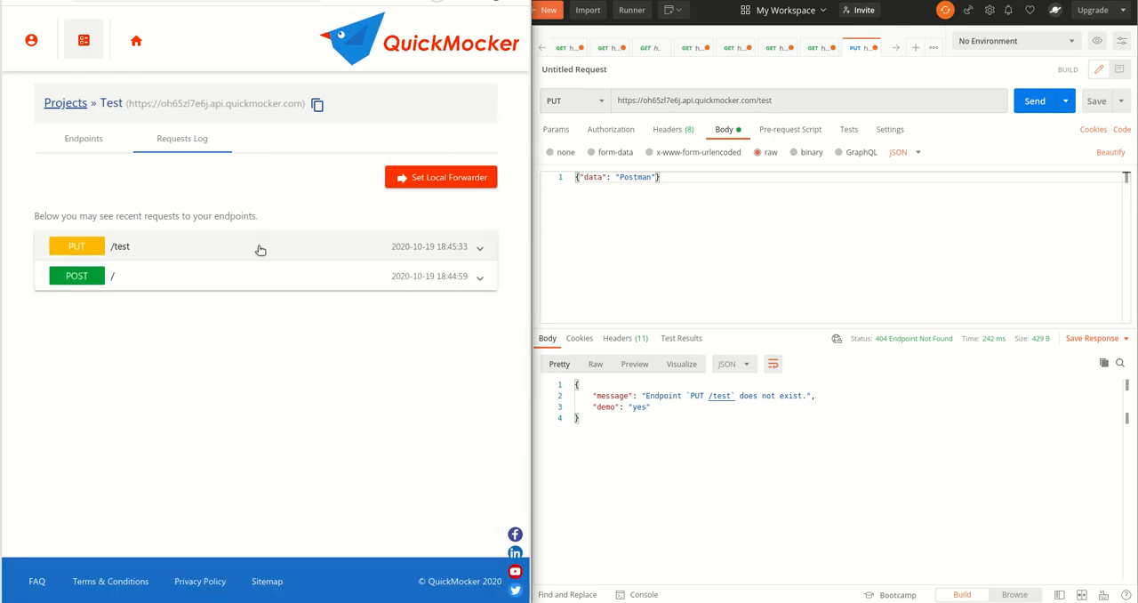